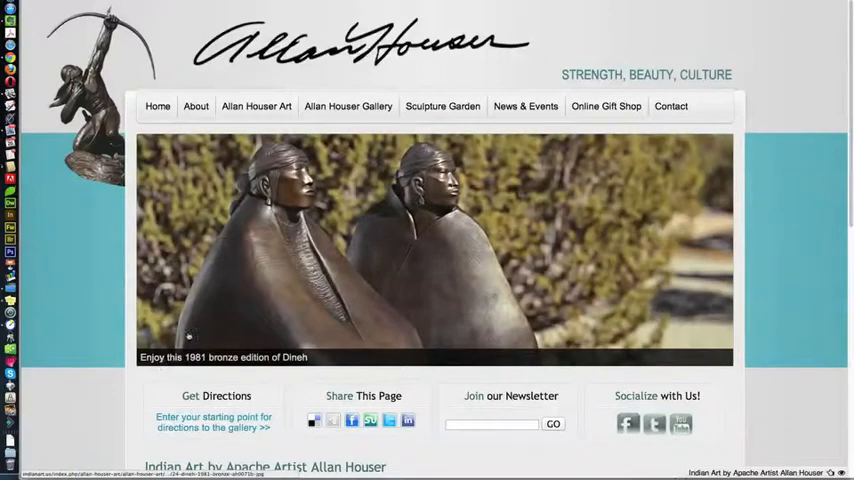
# Open the Allan Houser Art page and browse down its sculpture thumbnail grid.
pyautogui.click(256, 106)
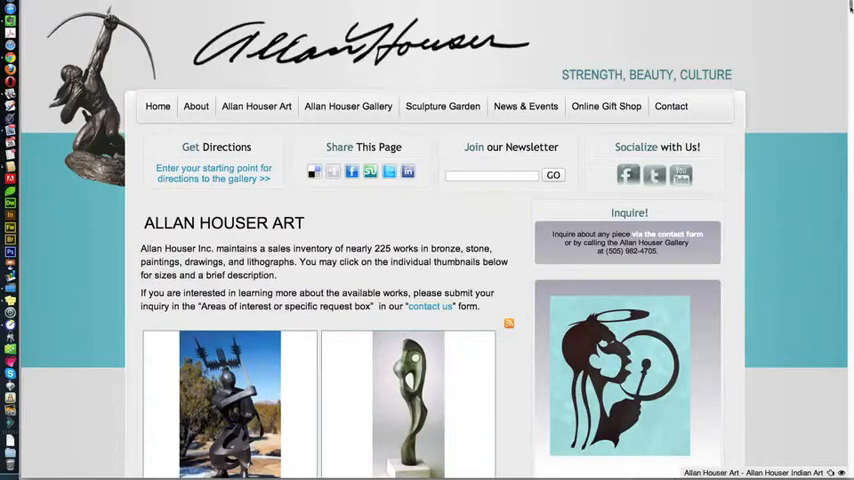
pyautogui.scroll(-3)
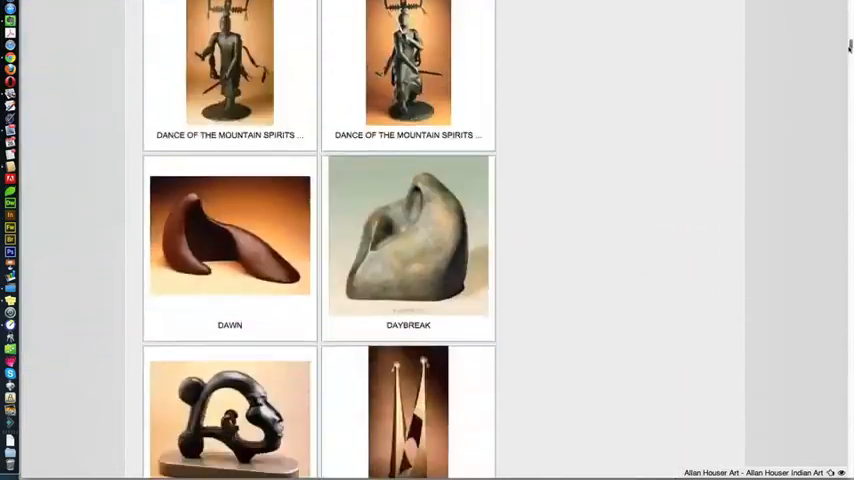
pyautogui.scroll(-3)
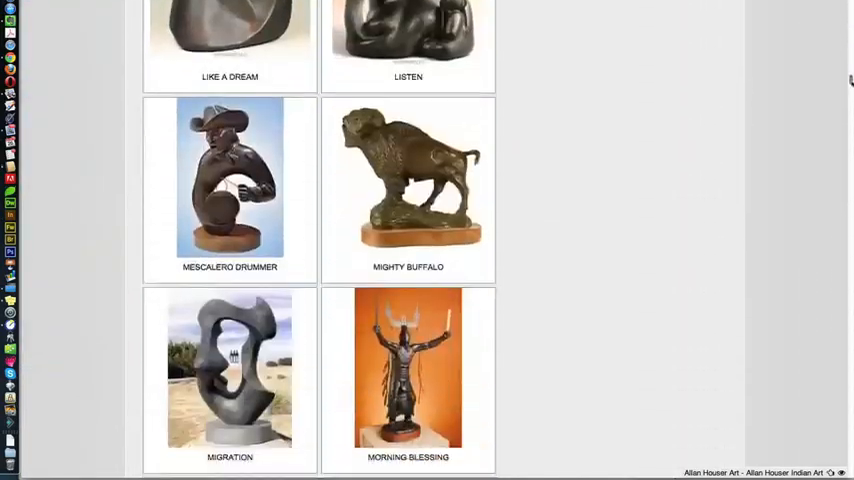
pyautogui.scroll(-3)
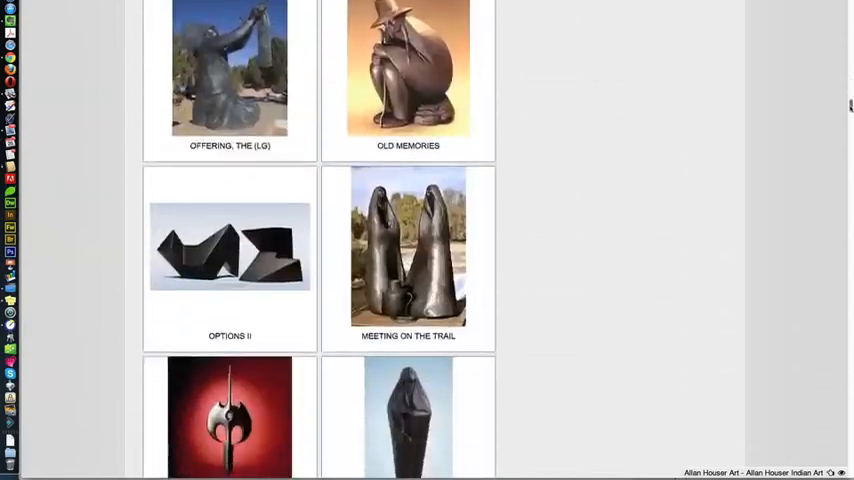
pyautogui.scroll(-3)
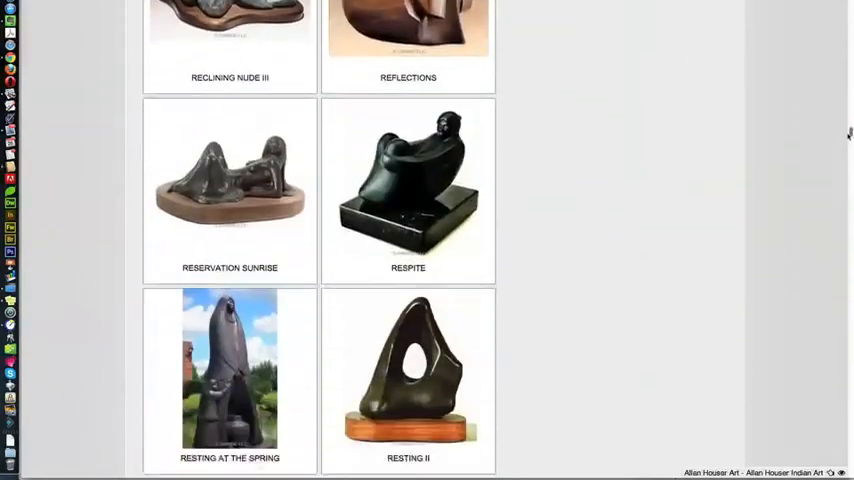
pyautogui.scroll(-3)
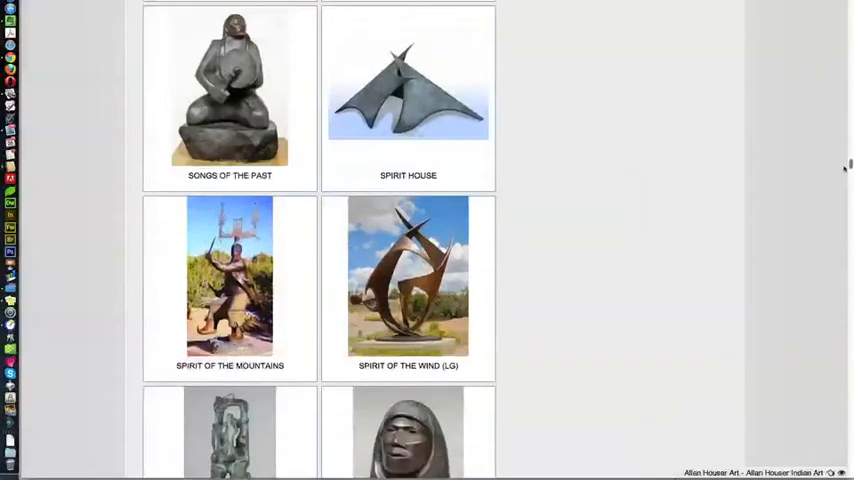
pyautogui.scroll(-3)
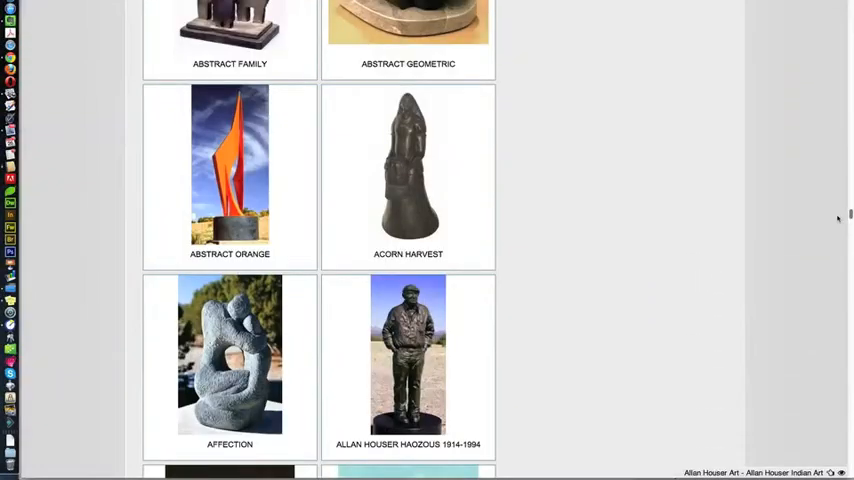
pyautogui.scroll(-3)
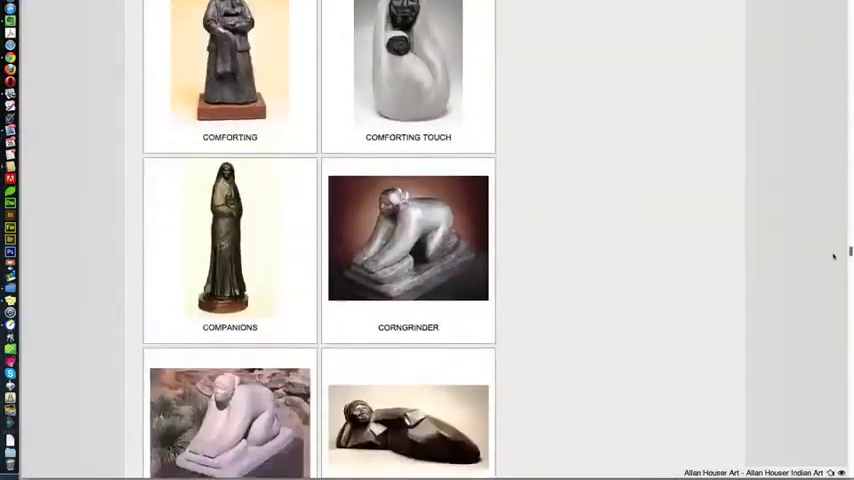
pyautogui.scroll(-3)
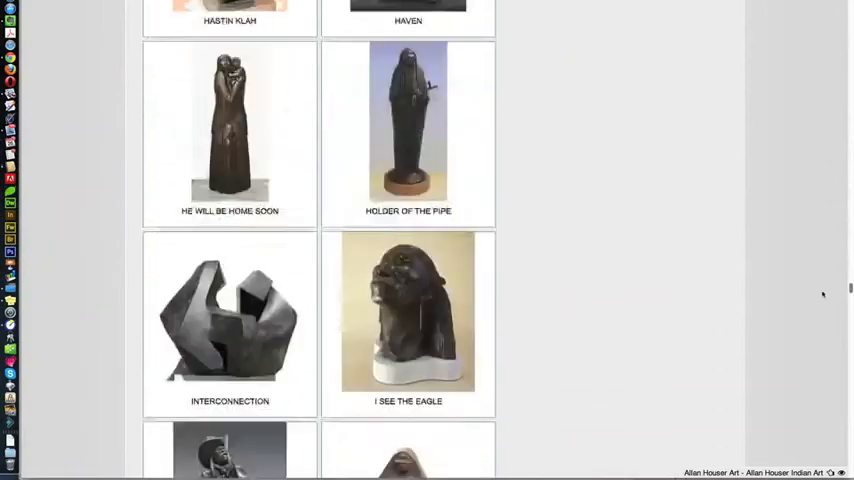
pyautogui.scroll(-3)
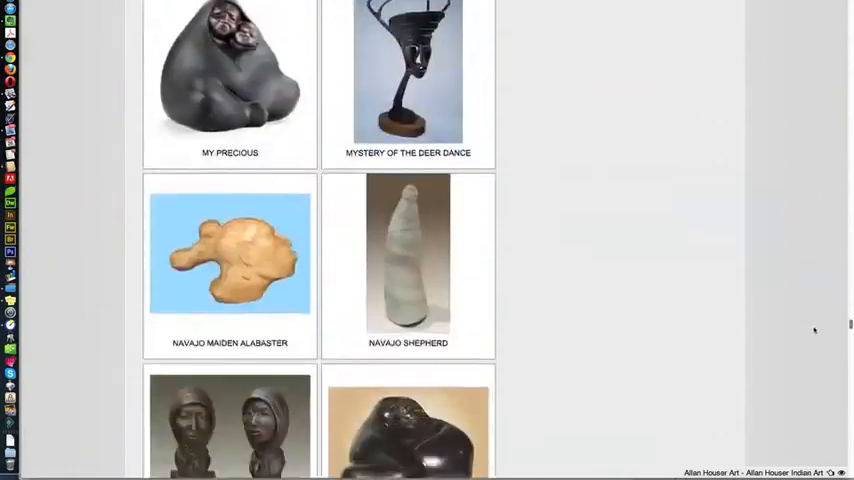
pyautogui.scroll(-3)
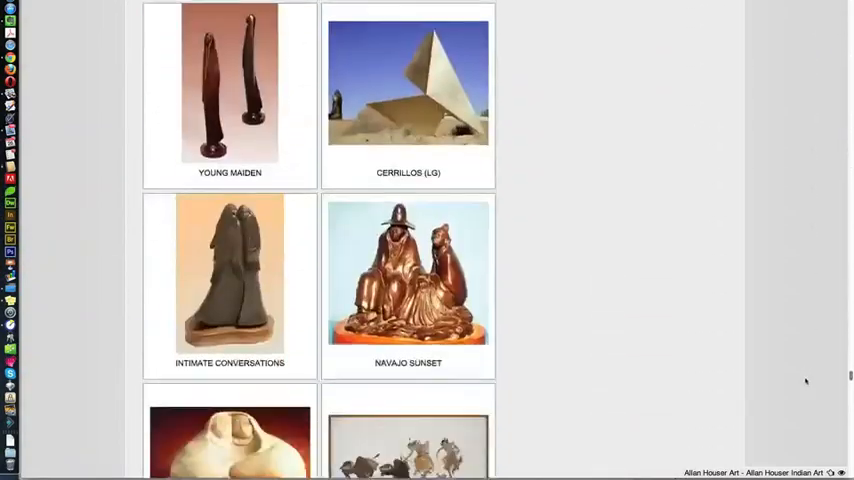
pyautogui.scroll(-3)
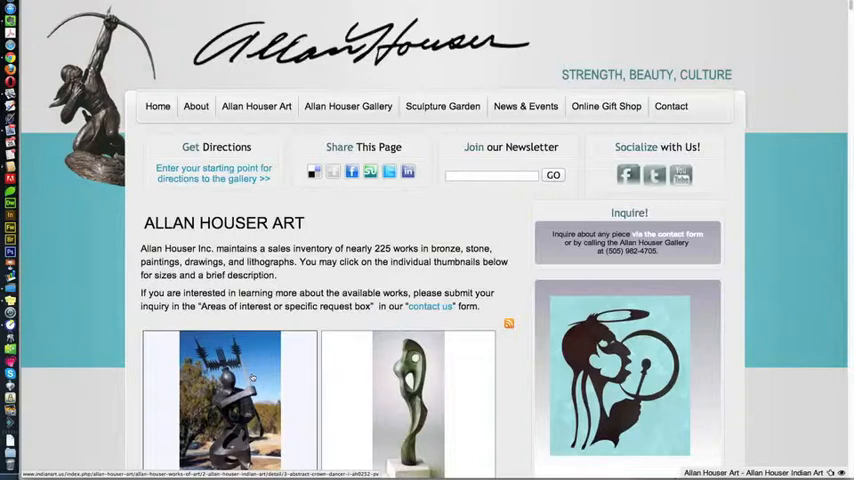
pyautogui.moveTo(256, 106)
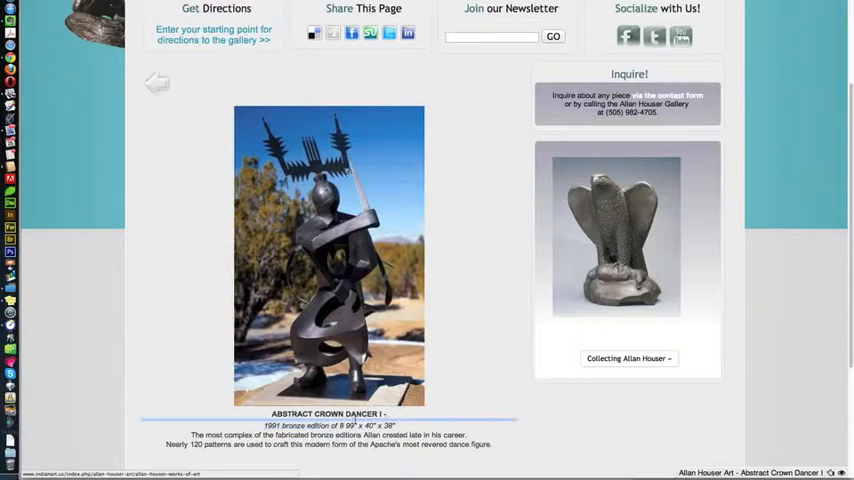
# View the Abstract Crown Dancer I sculpture page and select its title.
pyautogui.tripleClick(328, 425)
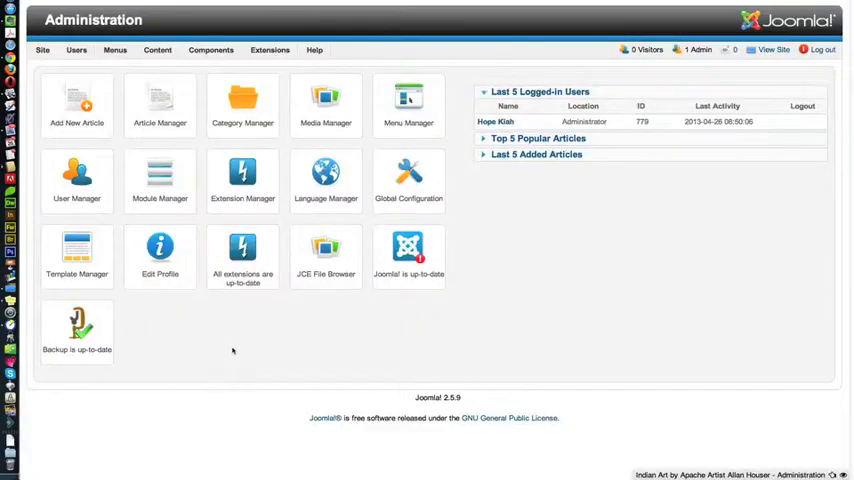
pyautogui.moveTo(234, 353)
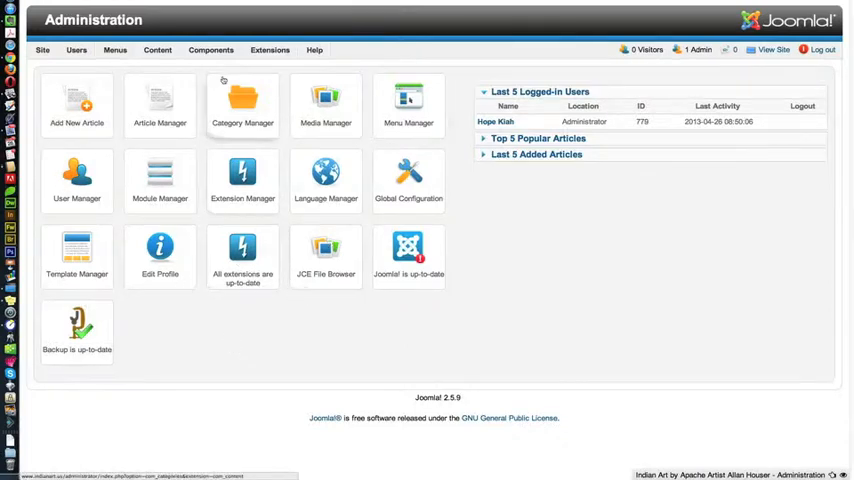
# Go to Components > Phoca Gallery > Images in the administrator.
pyautogui.click(210, 49)
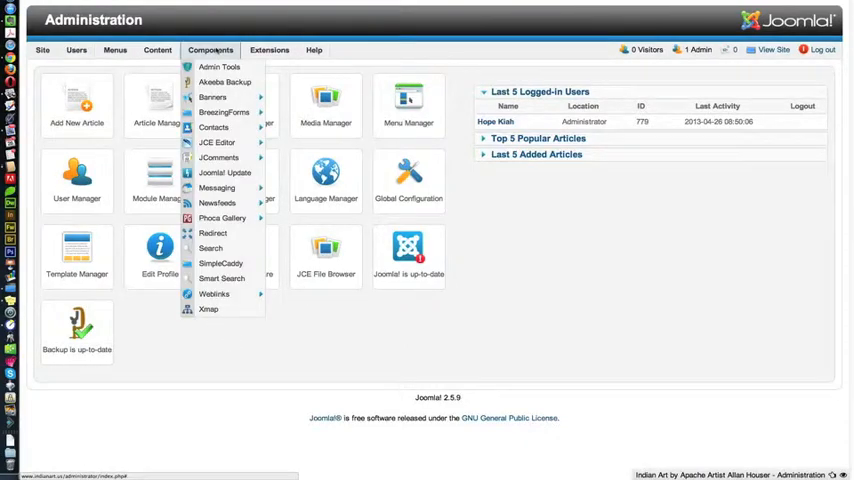
pyautogui.moveTo(222, 218)
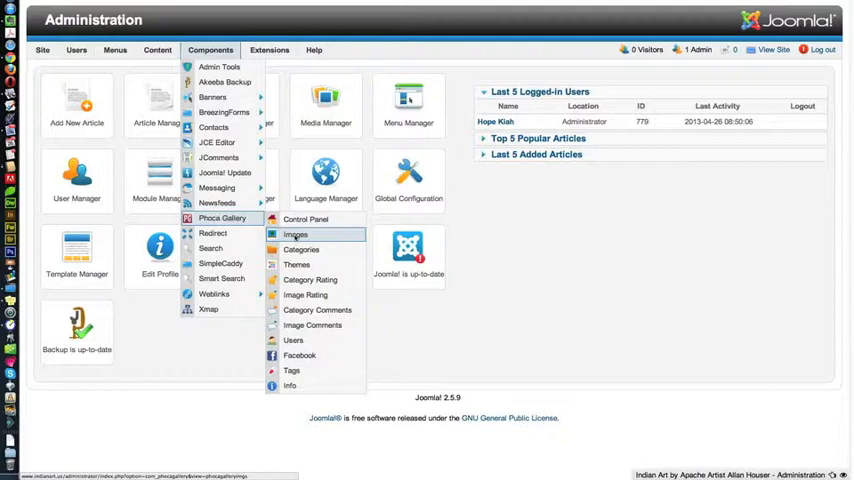
pyautogui.click(295, 234)
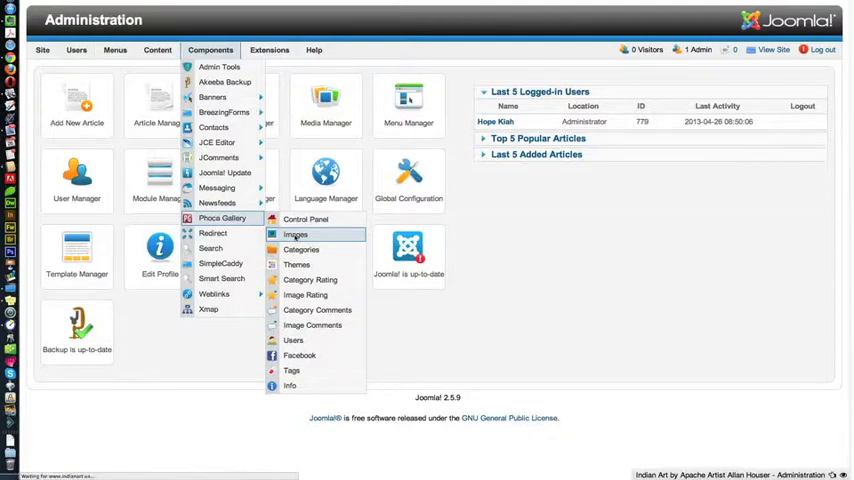
pyautogui.click(295, 234)
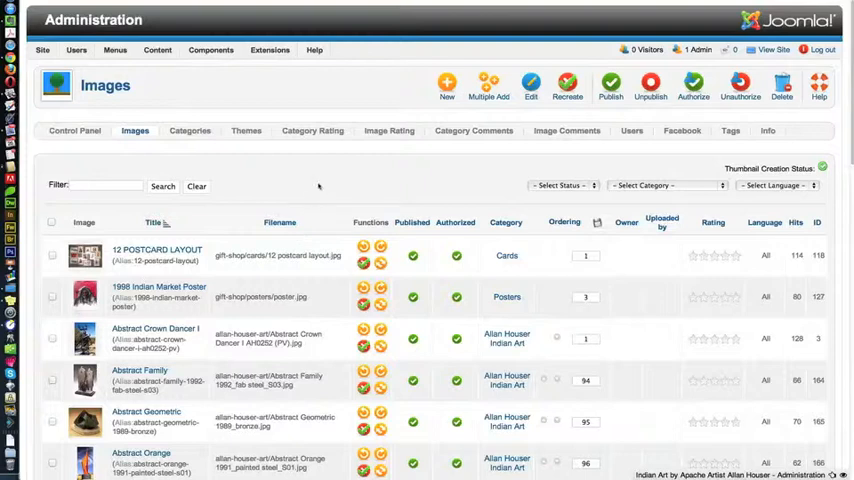
pyautogui.moveTo(320, 184)
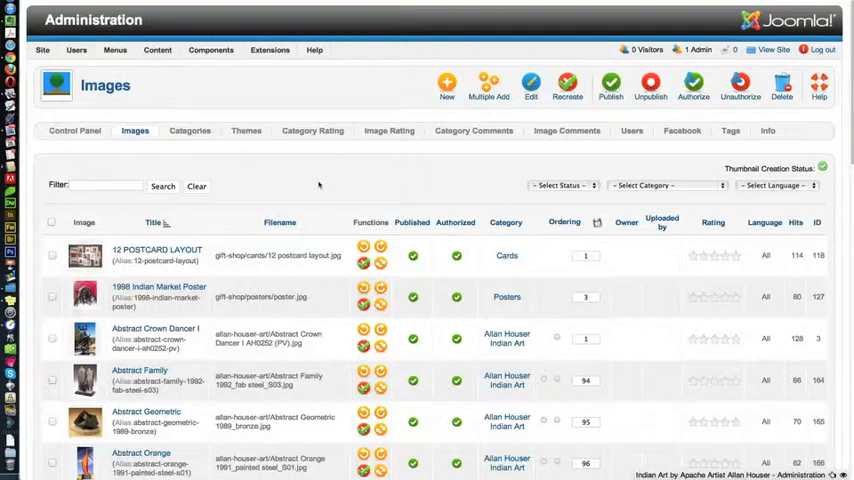
pyautogui.moveTo(318, 185)
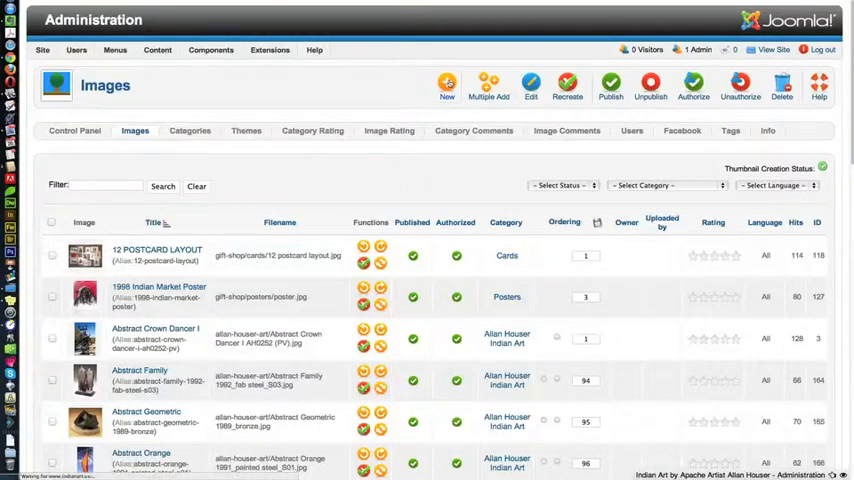
# Start a new Phoca Gallery image entry from the Images list.
pyautogui.click(447, 85)
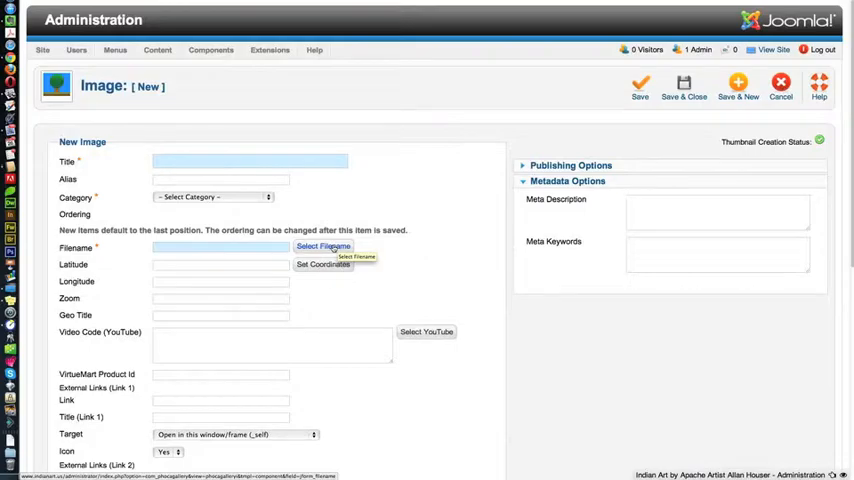
# Open the allan-houser-art folder in the filename picker and reach its upload section.
pyautogui.click(323, 246)
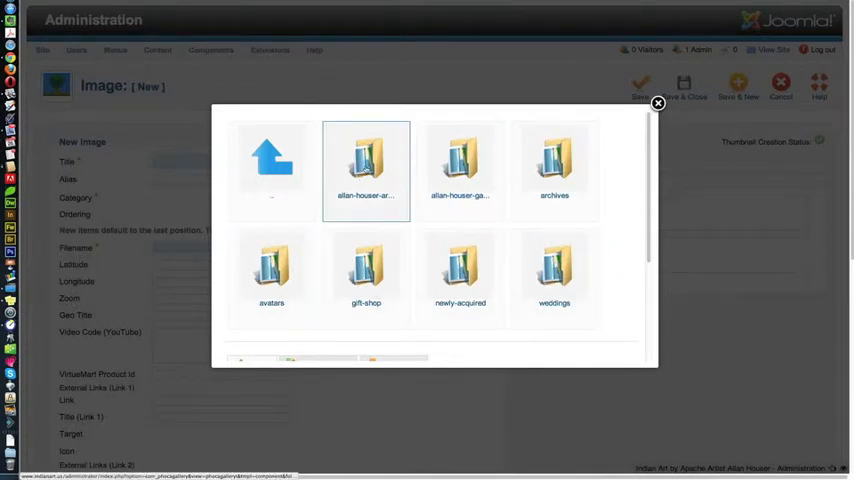
pyautogui.doubleClick(365, 160)
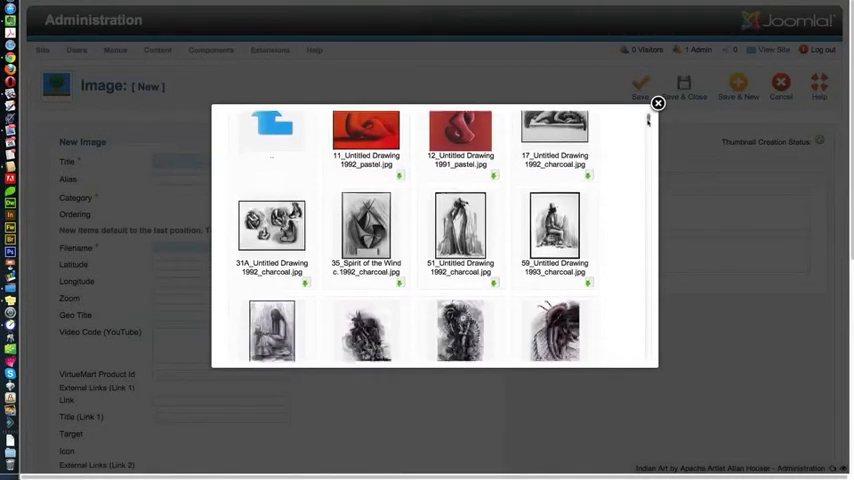
pyautogui.scroll(-3)
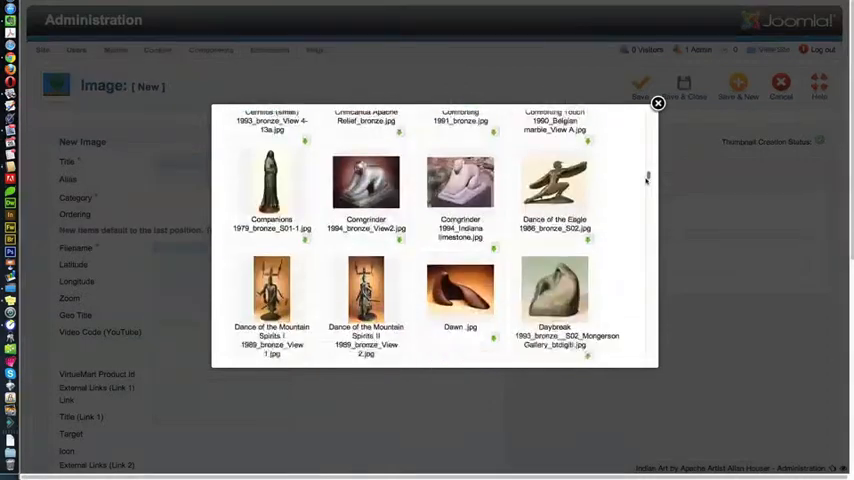
pyautogui.scroll(-3)
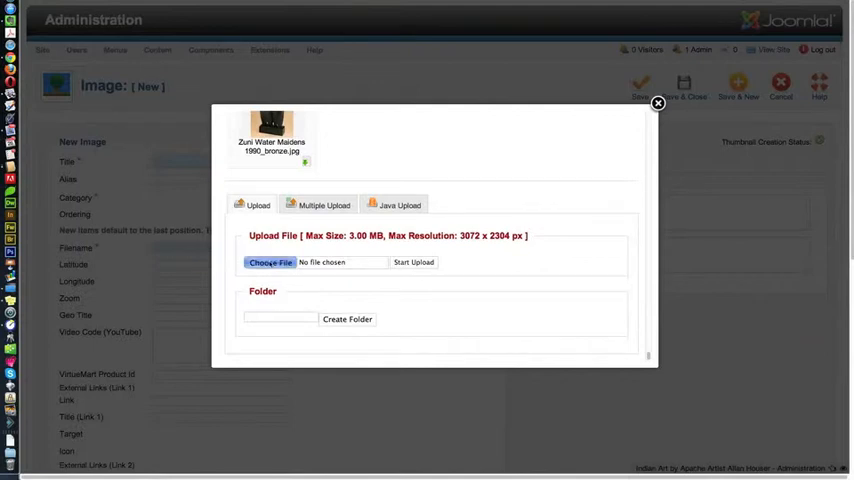
# Pick the local file 'Chant, The.jpg' for uploading.
pyautogui.click(269, 262)
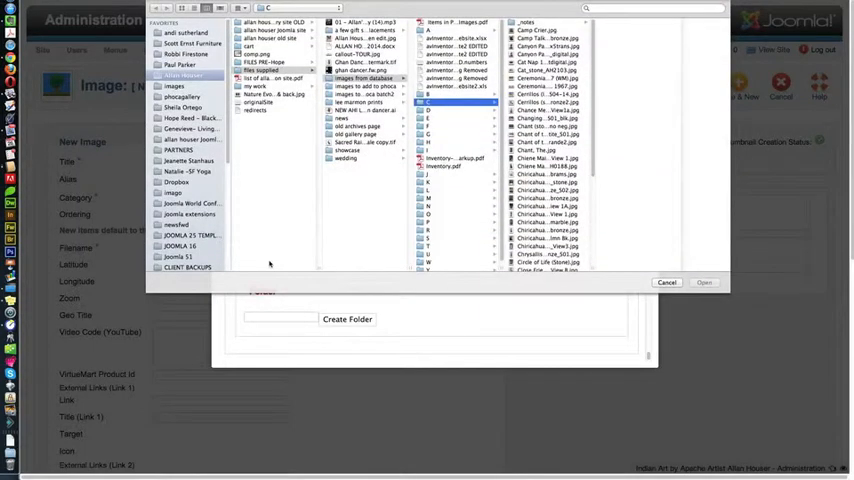
pyautogui.click(544, 150)
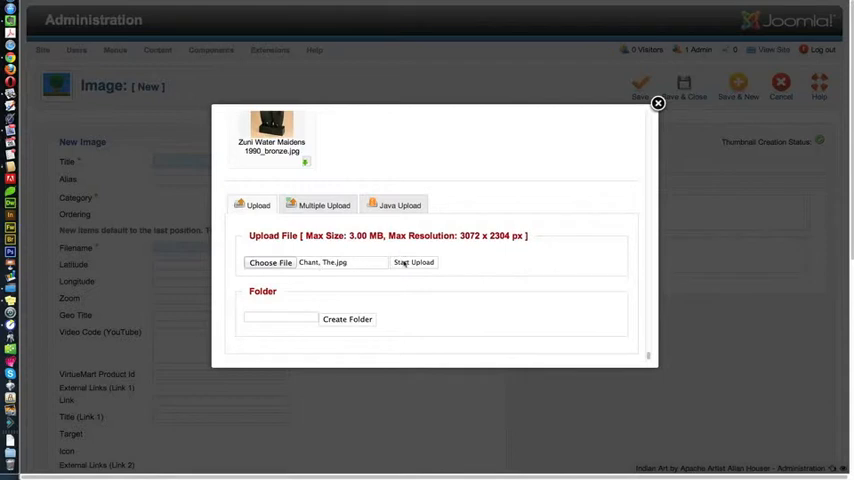
# Upload the Chant image and use chant the.jpg as the entry's filename.
pyautogui.click(413, 262)
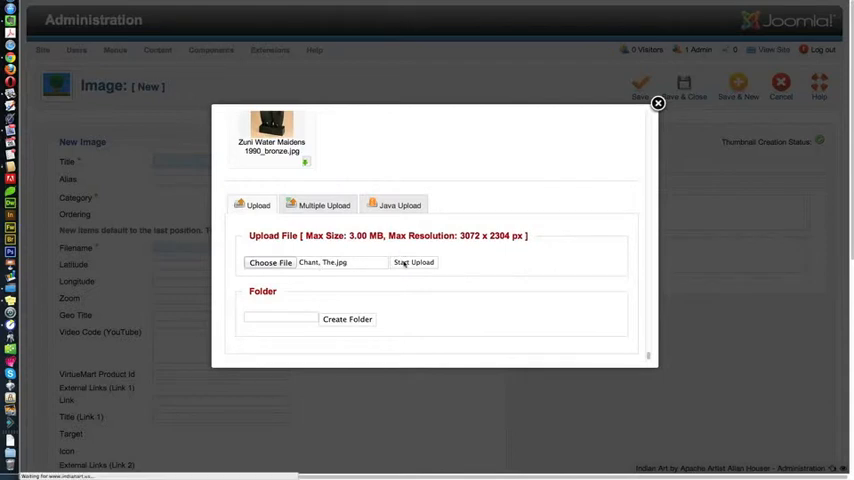
pyautogui.click(413, 262)
pyautogui.write('chant')
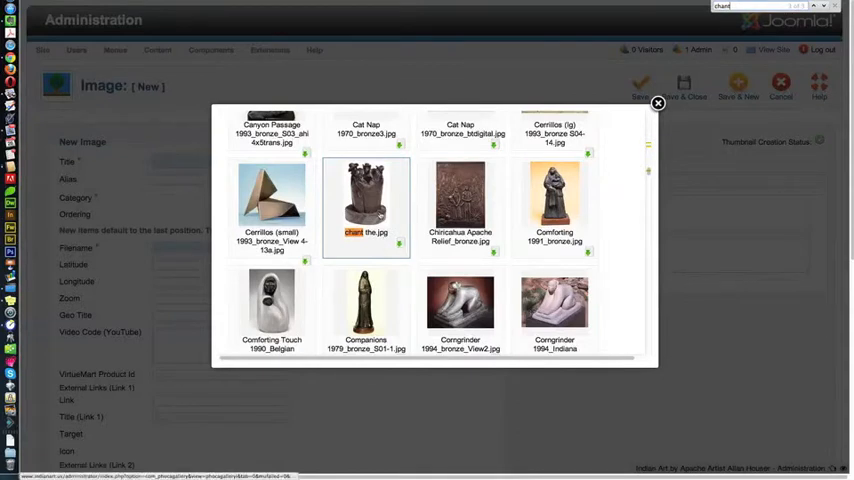
pyautogui.click(366, 200)
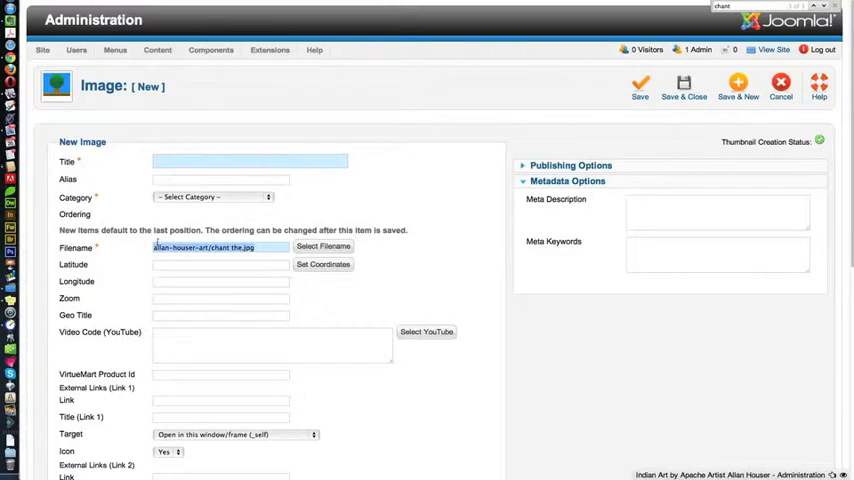
pyautogui.moveTo(76, 247)
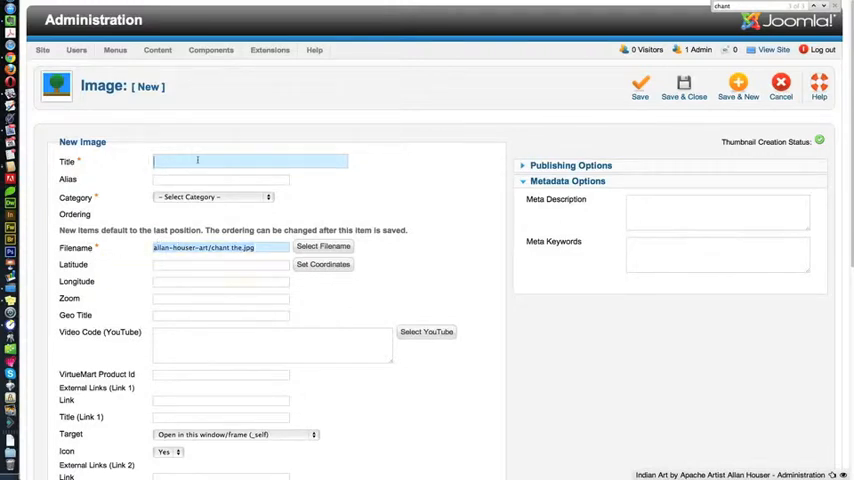
# Title the image 'The Chant' and file it under Allan Houser Indian Art.
pyautogui.write('th')
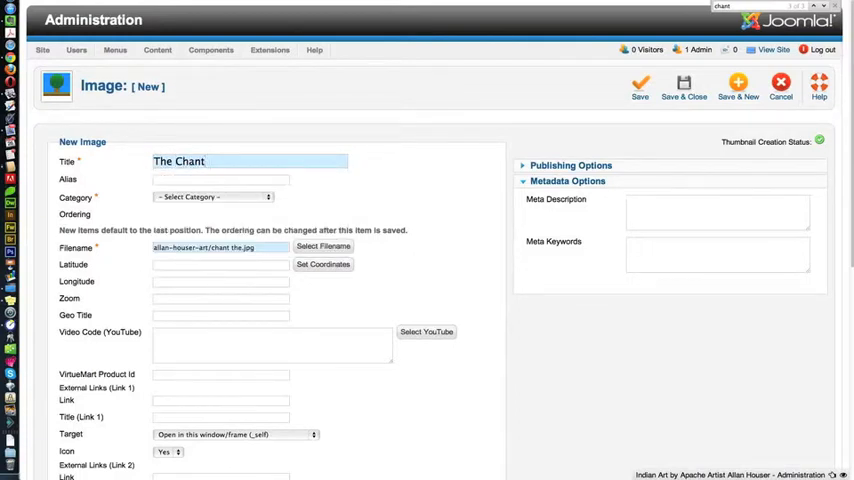
pyautogui.click(220, 179)
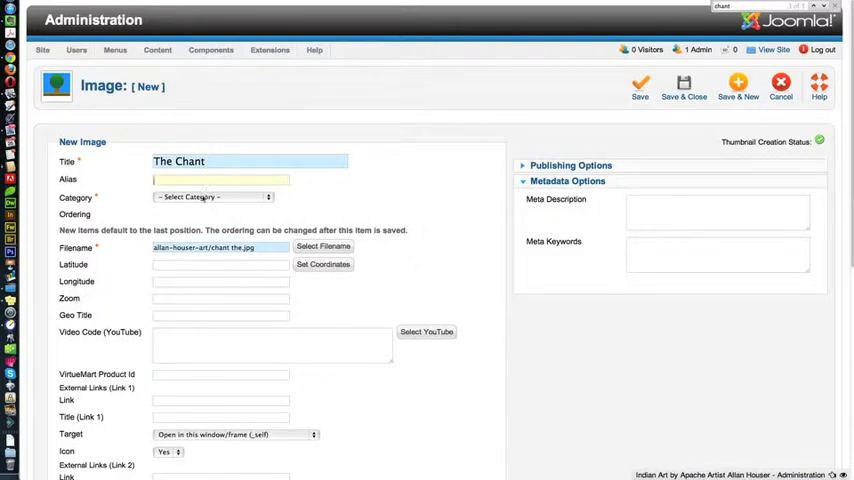
pyautogui.click(210, 197)
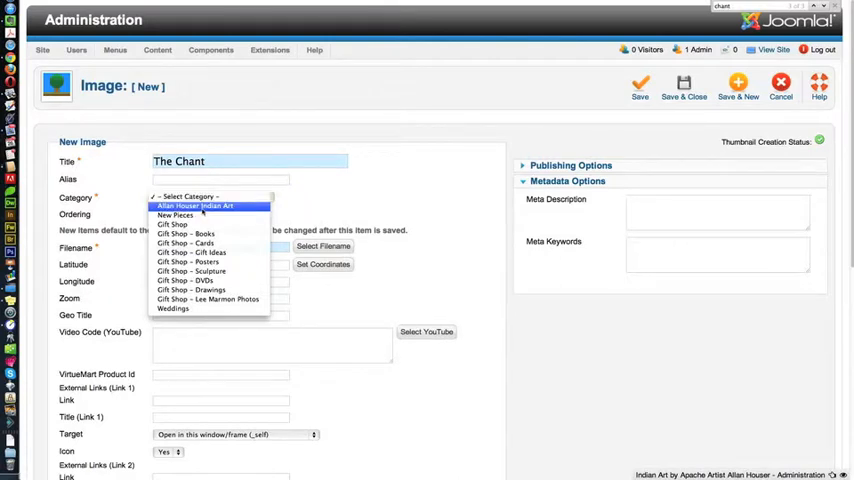
pyautogui.click(194, 206)
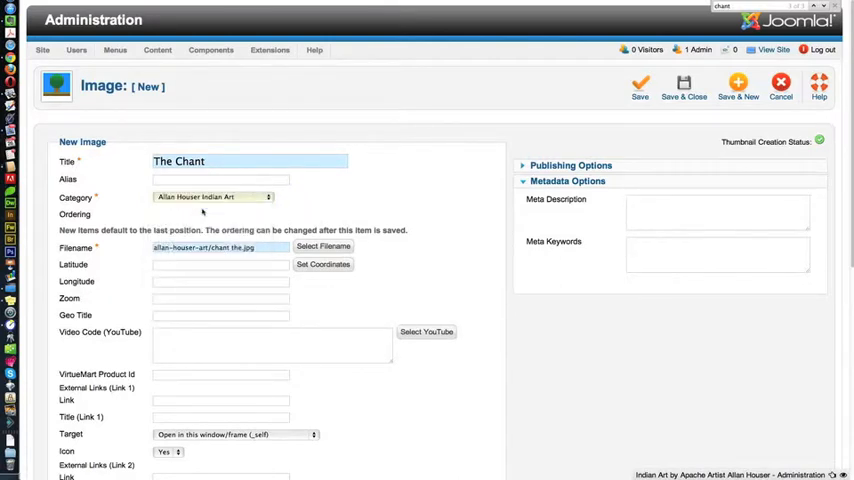
pyautogui.click(213, 196)
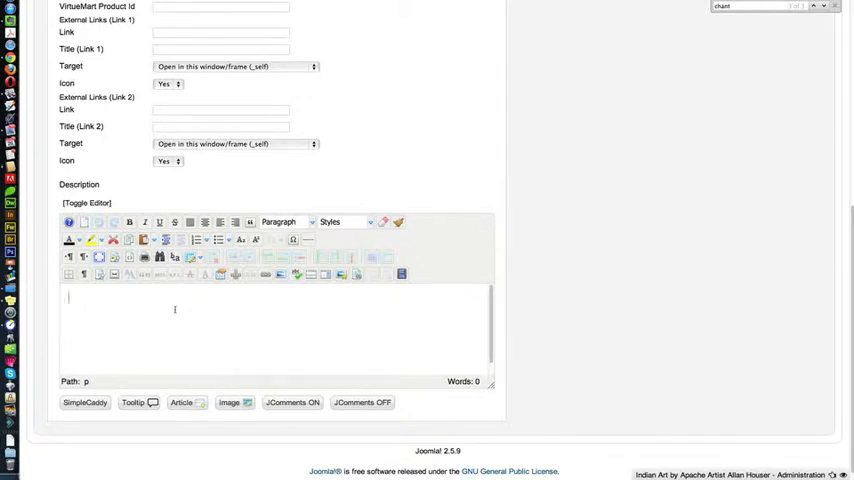
# Write description 'medium edition size' / 'the description of the piece', italicizing the first line.
pyautogui.write('ms')
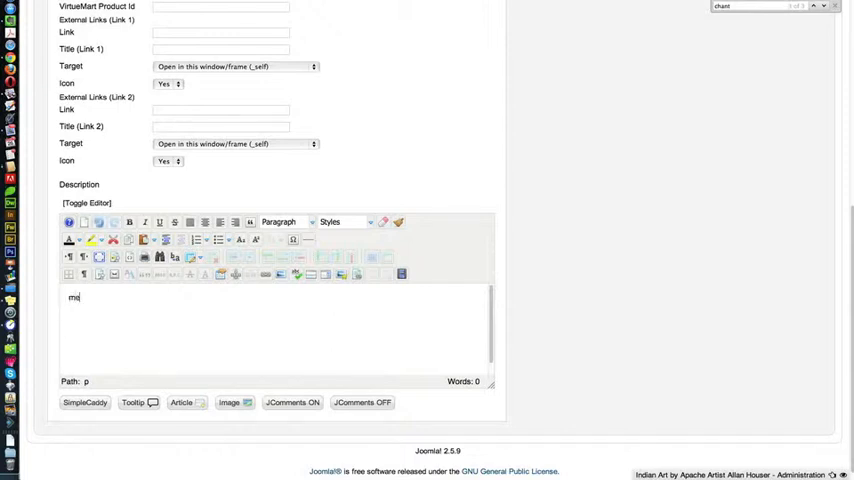
pyautogui.write('edium')
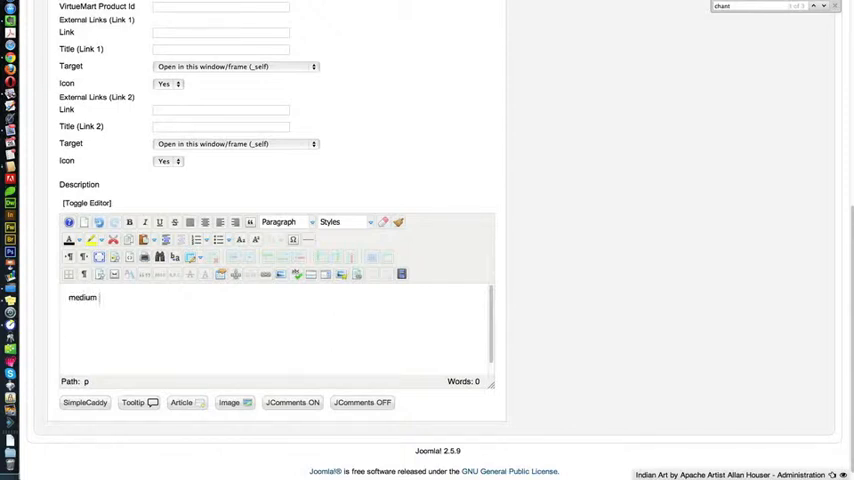
pyautogui.write('edition')
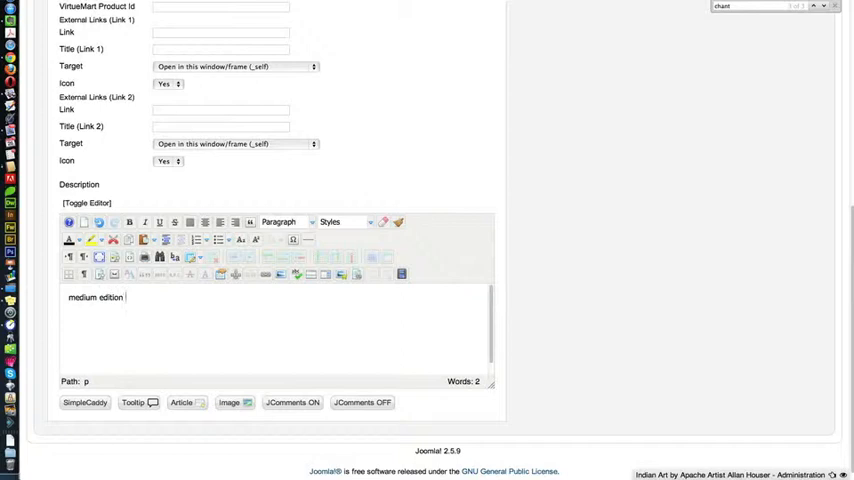
pyautogui.write('size')
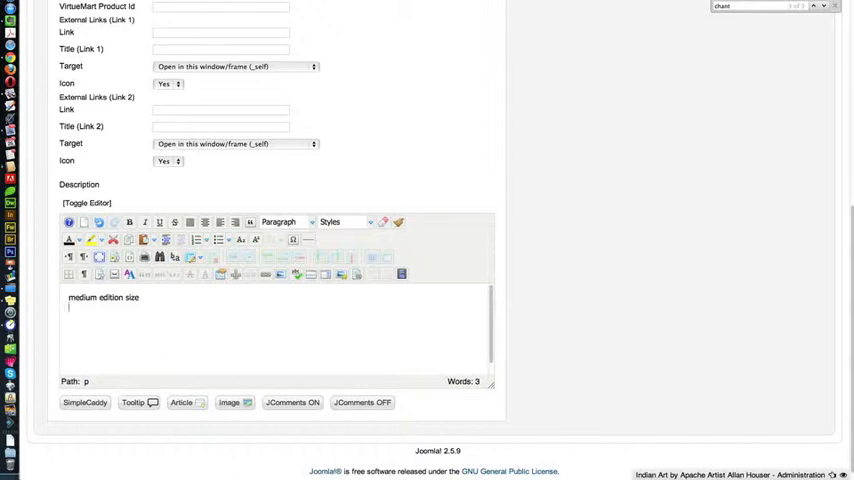
pyautogui.write('the description of the piece')
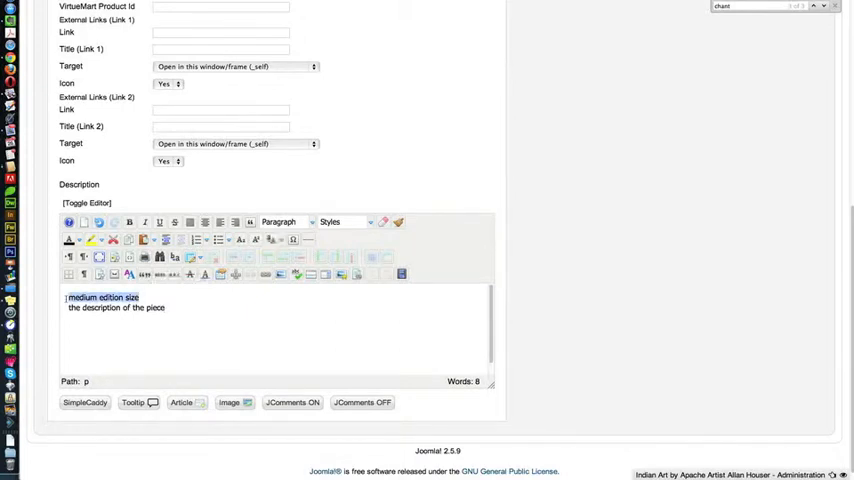
pyautogui.click(143, 222)
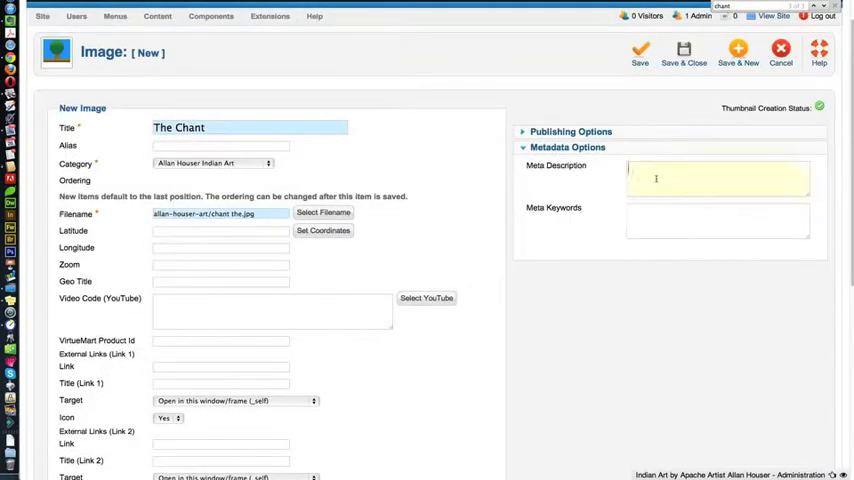
# Set meta description 'the description of the piece' and meta keywords 'indian art sculpture'.
pyautogui.write('the description of the piece')
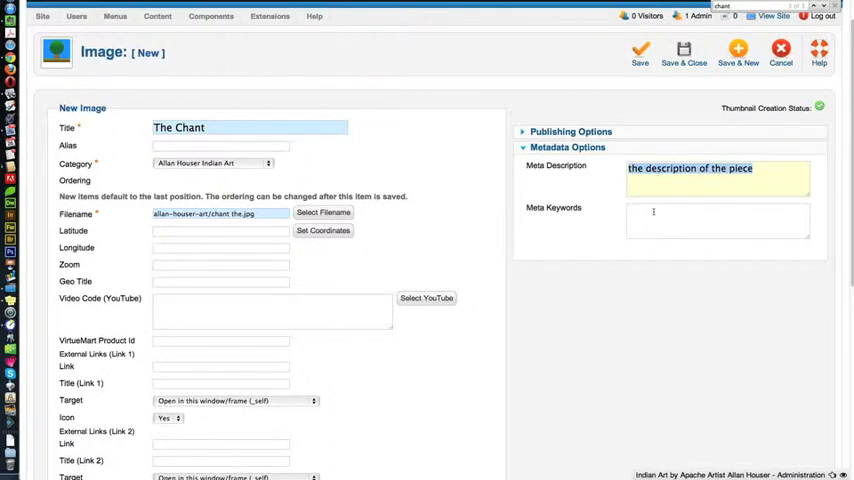
pyautogui.click(718, 218)
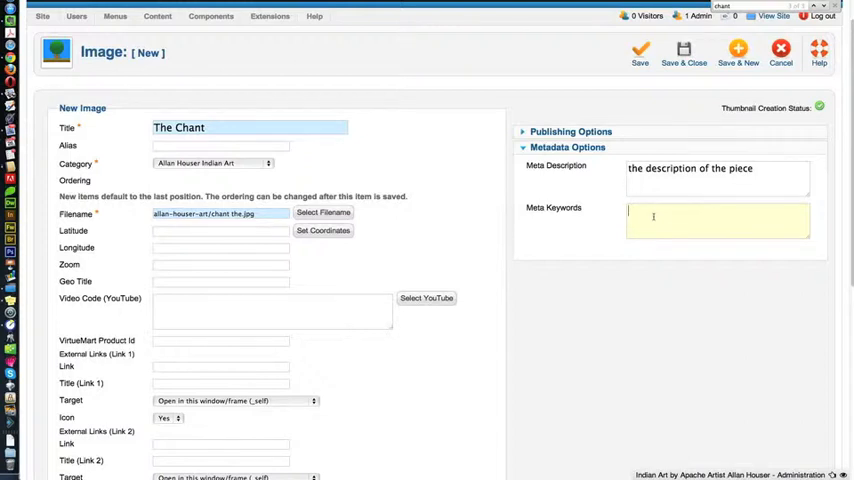
pyautogui.write('indian art')
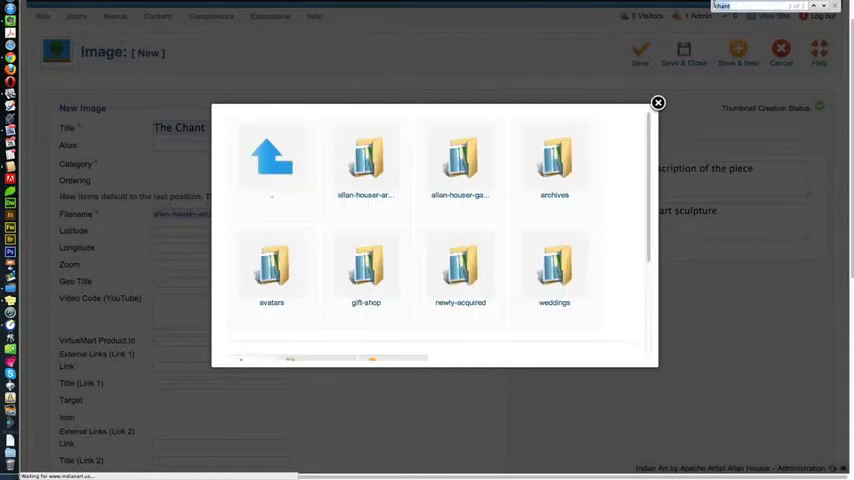
# Pick chant the.jpg from the allan-houser-art folder as the entry's image file.
pyautogui.click(366, 165)
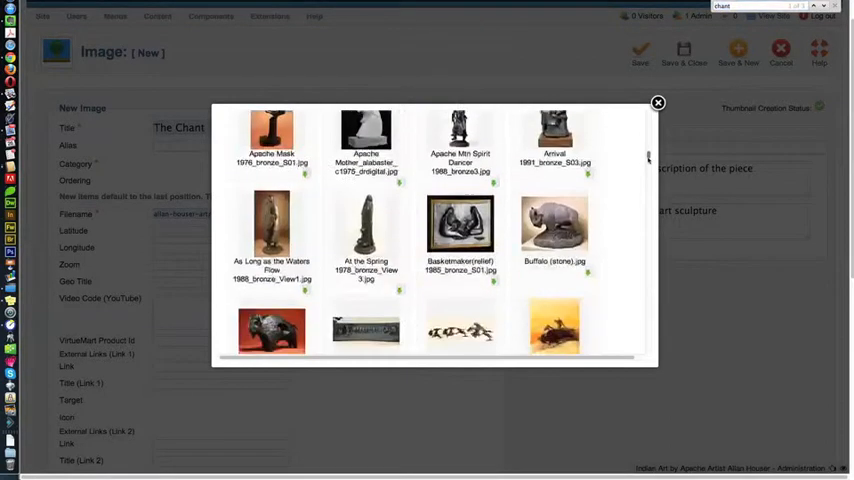
pyautogui.scroll(-3)
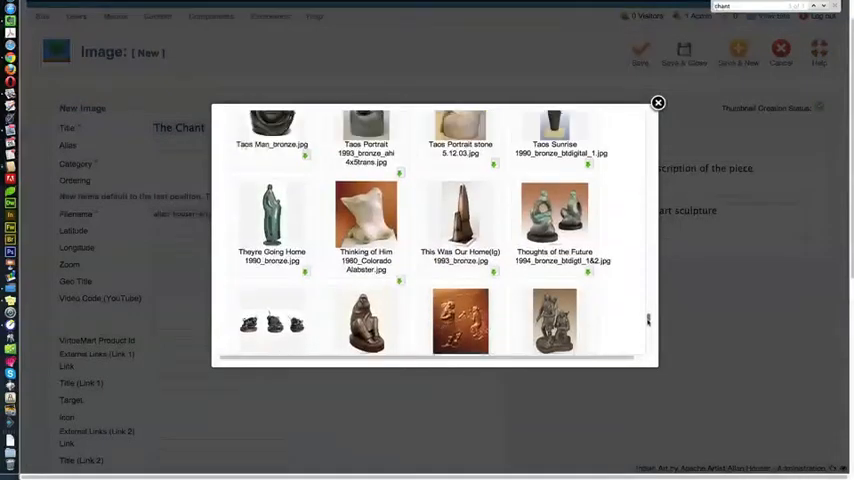
pyautogui.scroll(-3)
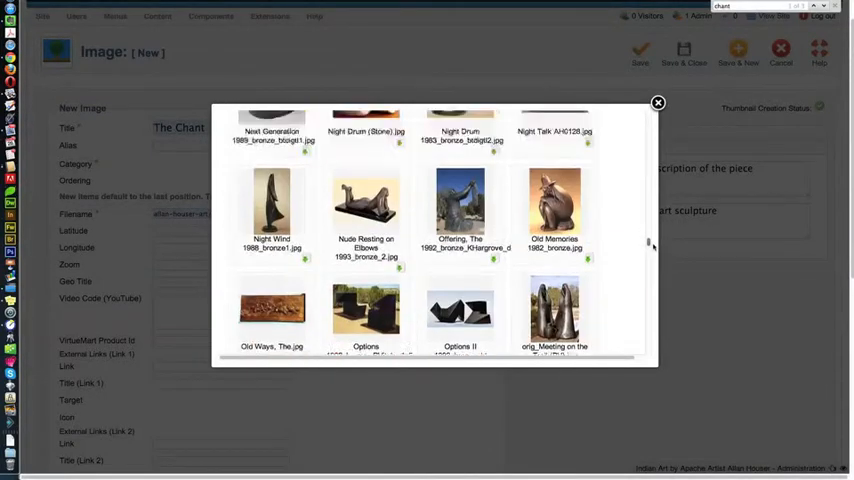
pyautogui.scroll(-3)
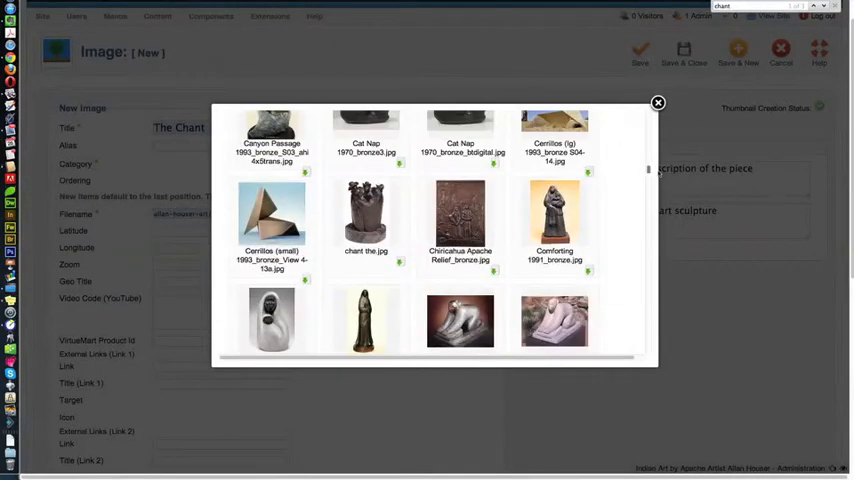
pyautogui.click(366, 214)
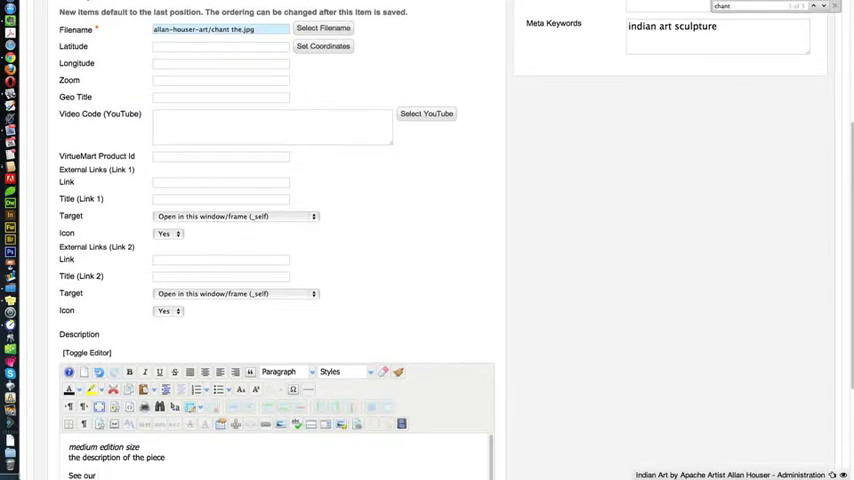
# Add 'See our indian art blog' and link 'indian art blog' to the Main Menu Blog page.
pyautogui.write('indian art blog')
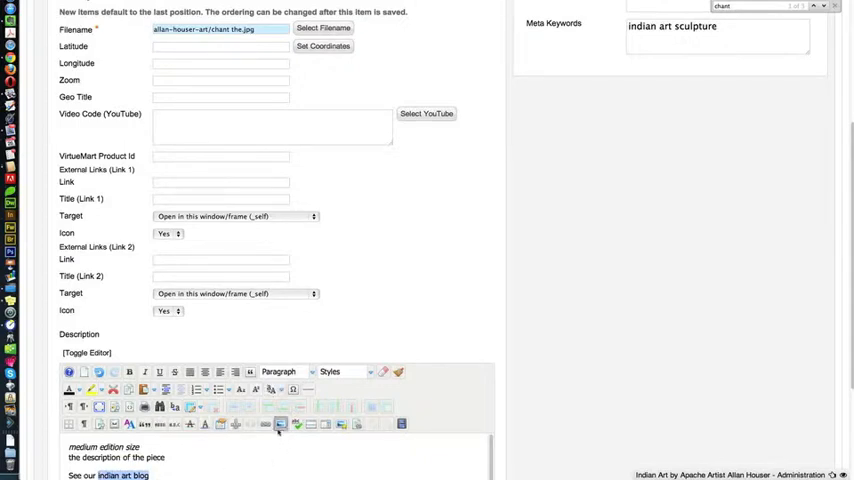
pyautogui.click(280, 424)
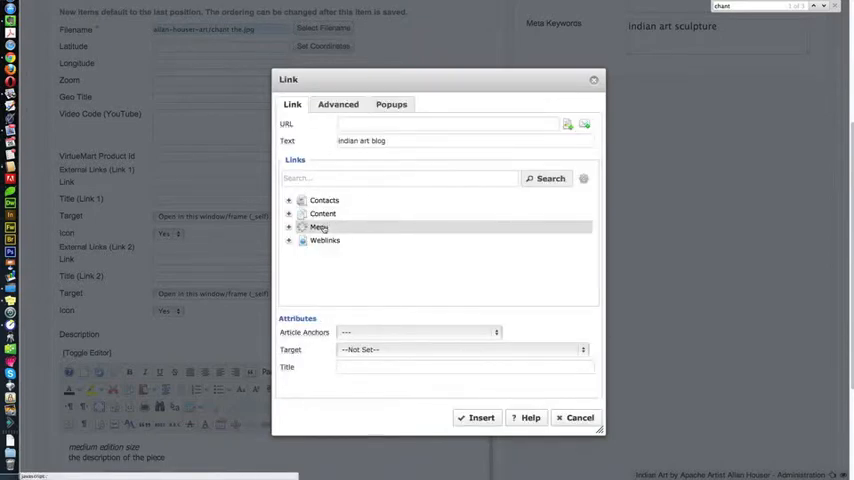
pyautogui.click(289, 227)
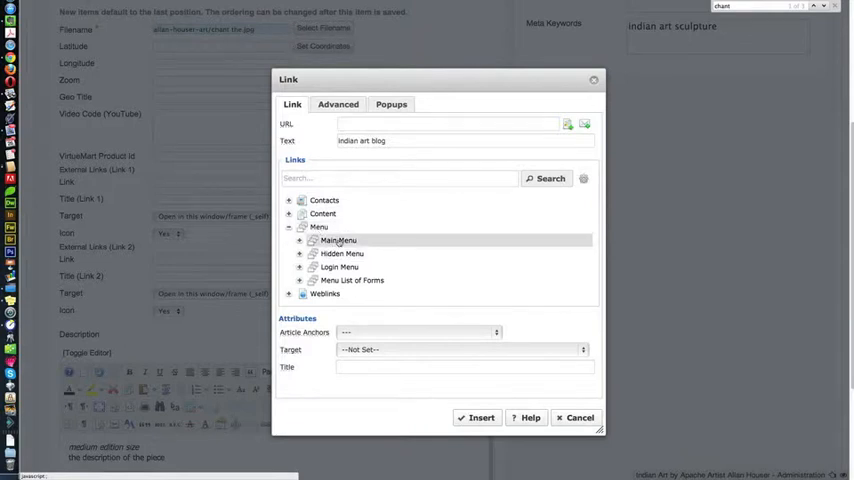
pyautogui.click(299, 240)
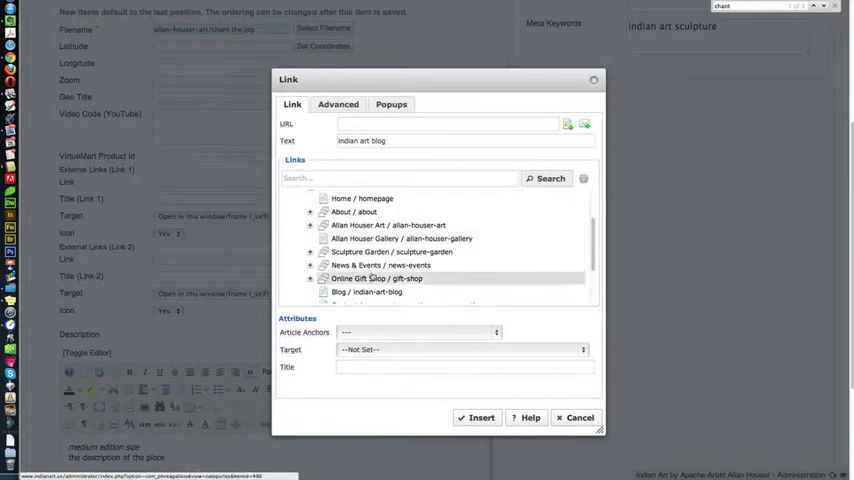
pyautogui.click(368, 291)
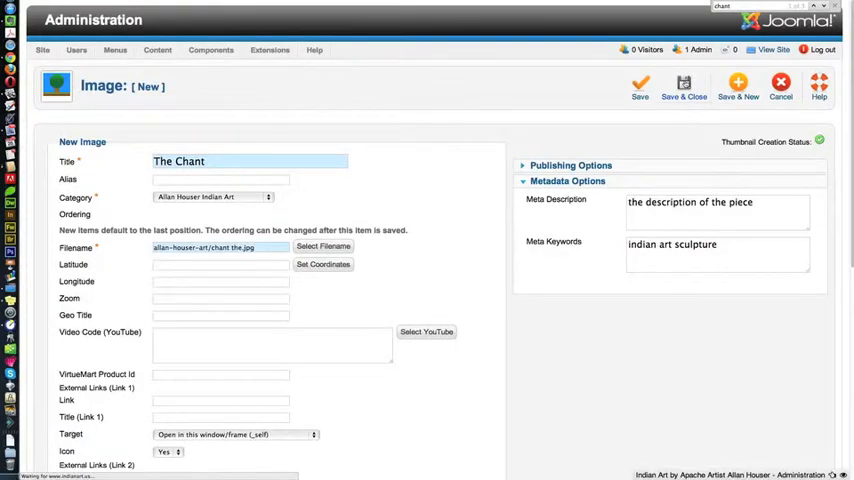
# Save & Close the new The Chant image entry.
pyautogui.click(640, 85)
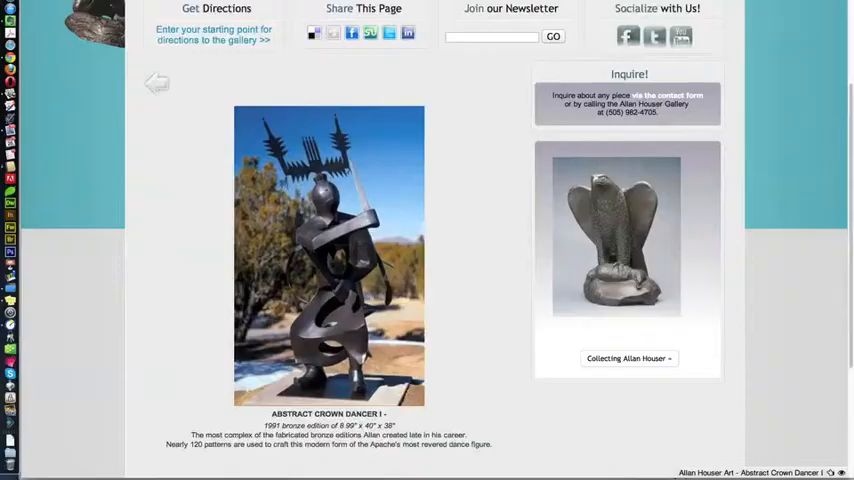
# Scroll the live Allan Houser Art page and open The Chant thumbnail.
pyautogui.scroll(3)
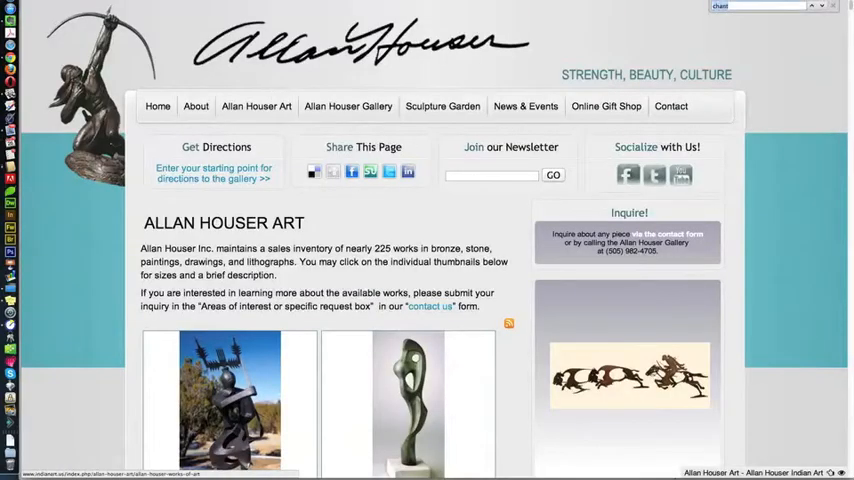
pyautogui.scroll(-3)
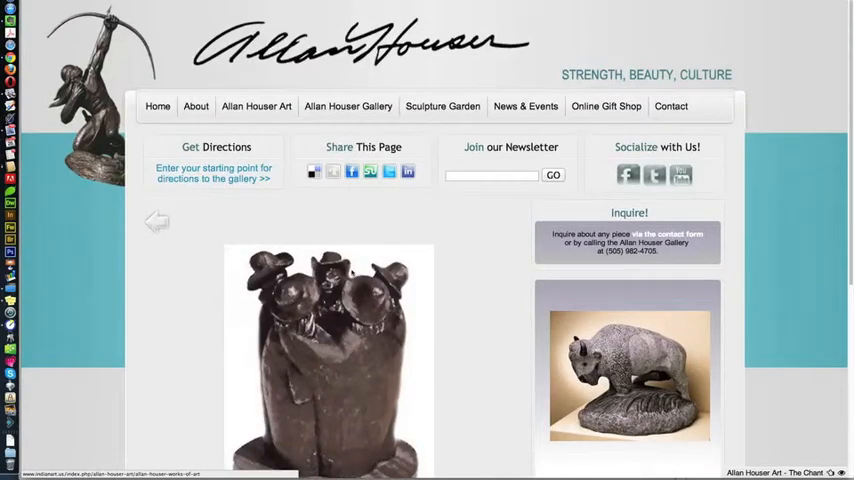
pyautogui.click(256, 106)
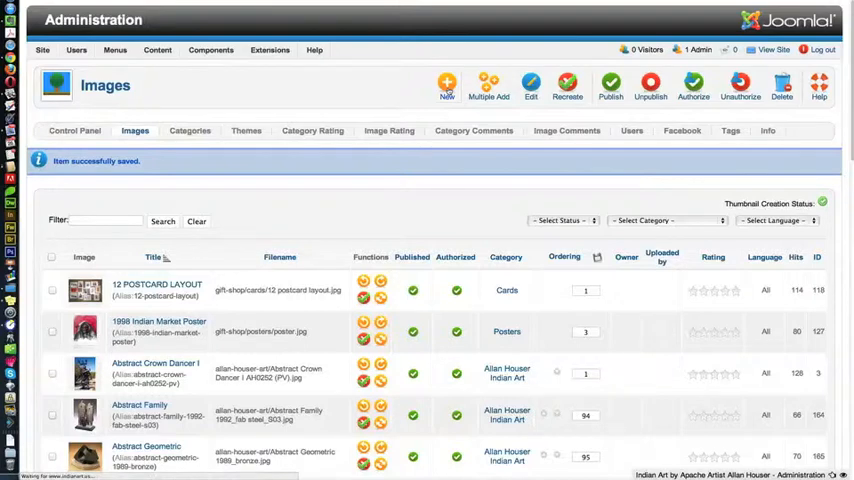
# Create another image entry titled The Chant in New Pieces with file chant the.jpg.
pyautogui.click(447, 85)
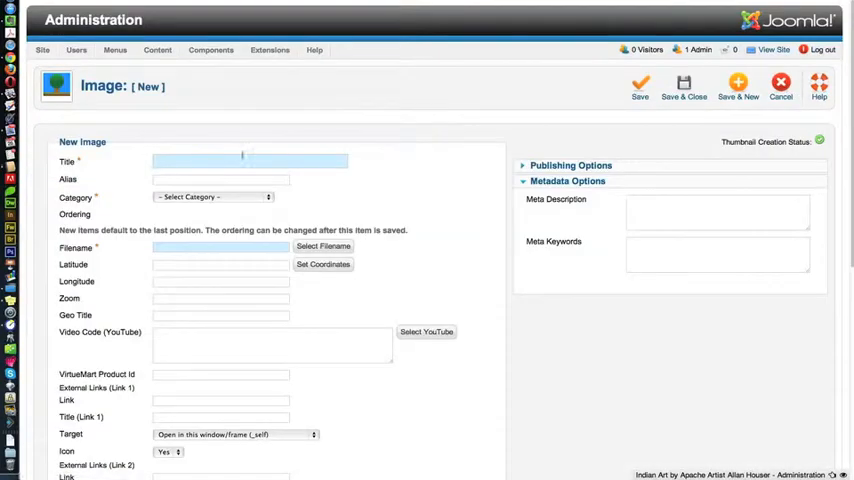
pyautogui.write('The C')
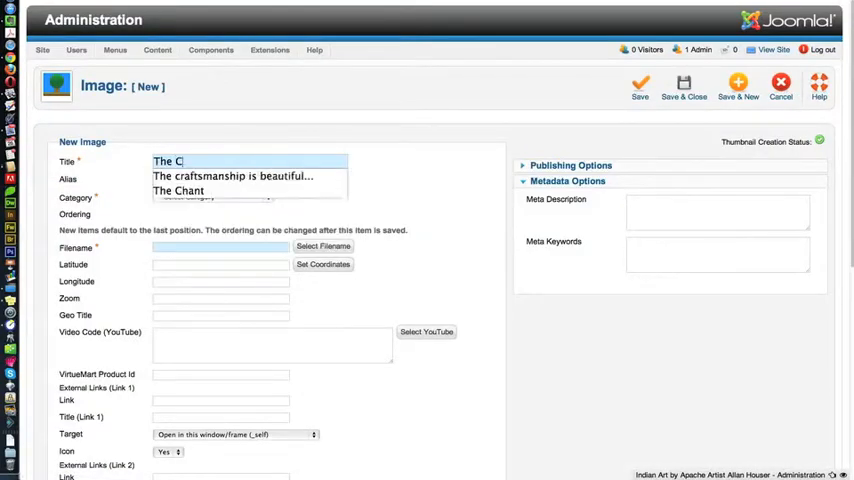
pyautogui.click(210, 197)
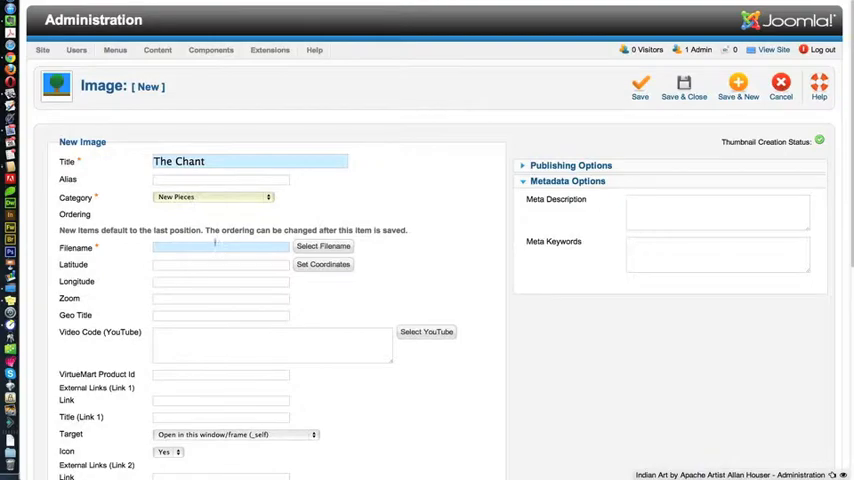
pyautogui.click(323, 246)
pyautogui.write('chant')
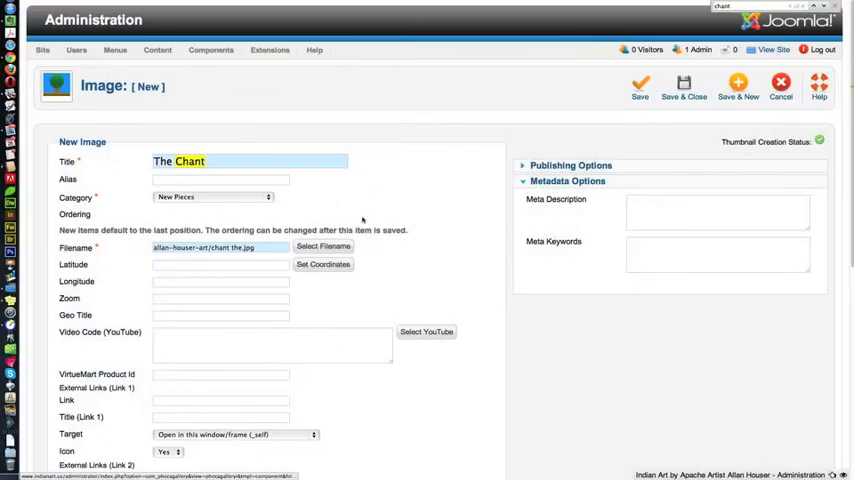
# Type 'medium edition size' into the Description editor.
pyautogui.scroll(-3)
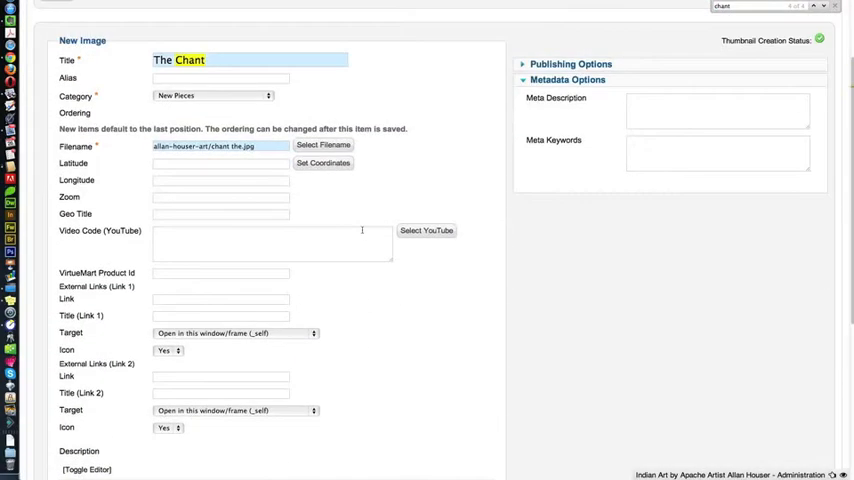
pyautogui.scroll(-3)
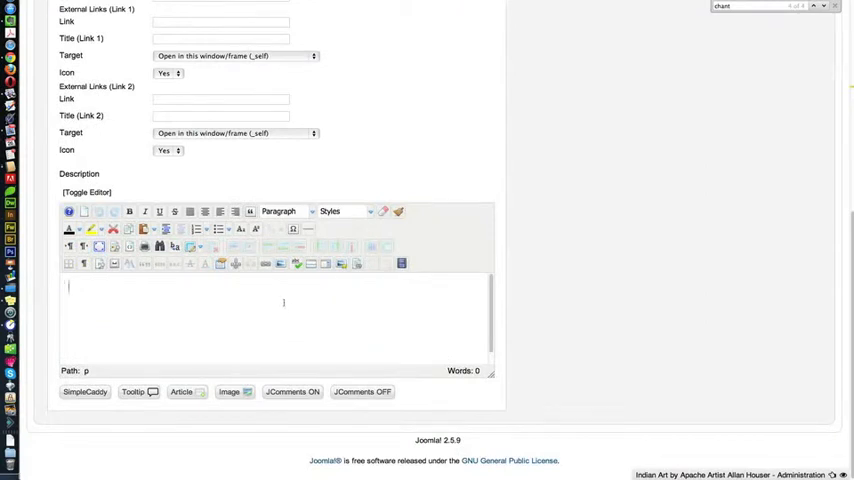
pyautogui.write('medium')
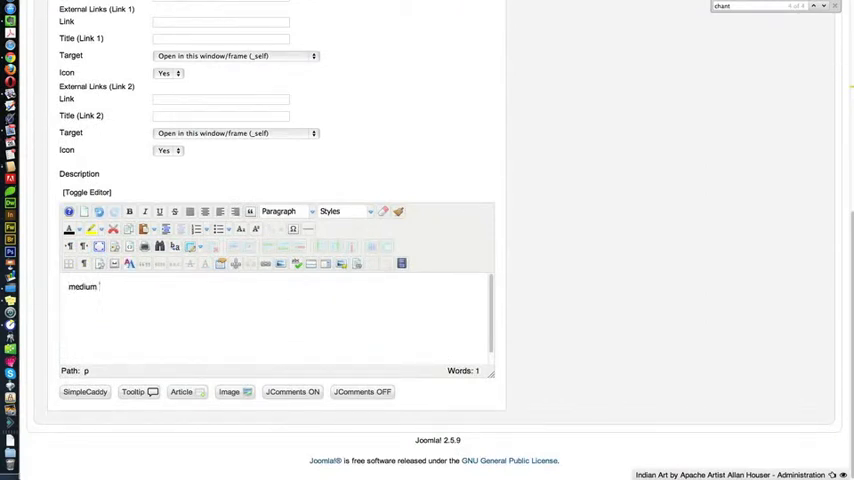
pyautogui.write('edition size')
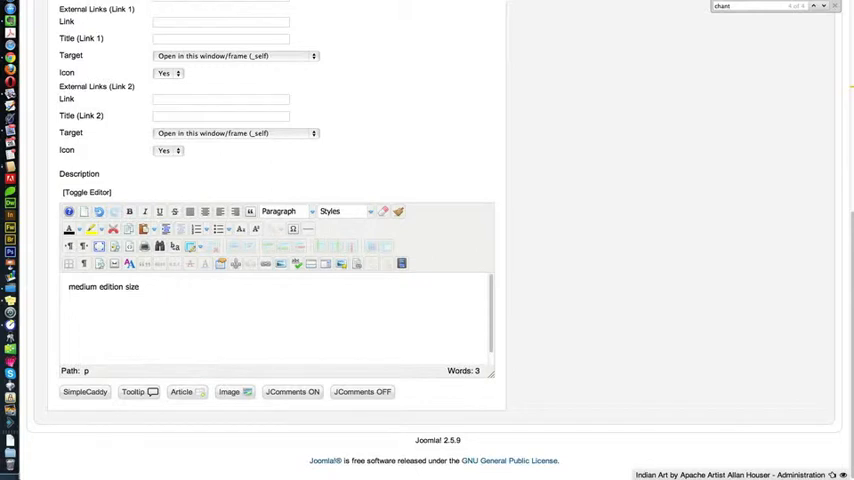
pyautogui.write('dex')
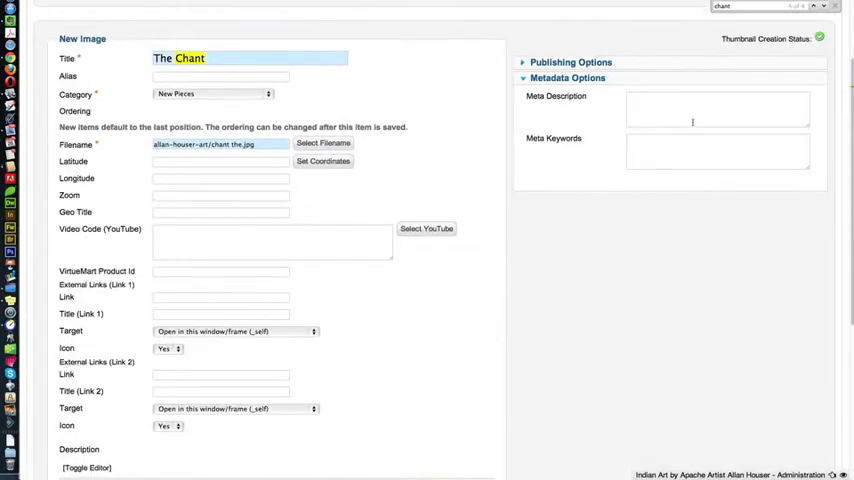
# Enter 'description' as Meta Description and 'indian art bronze' as Meta Keywords.
pyautogui.write('description')
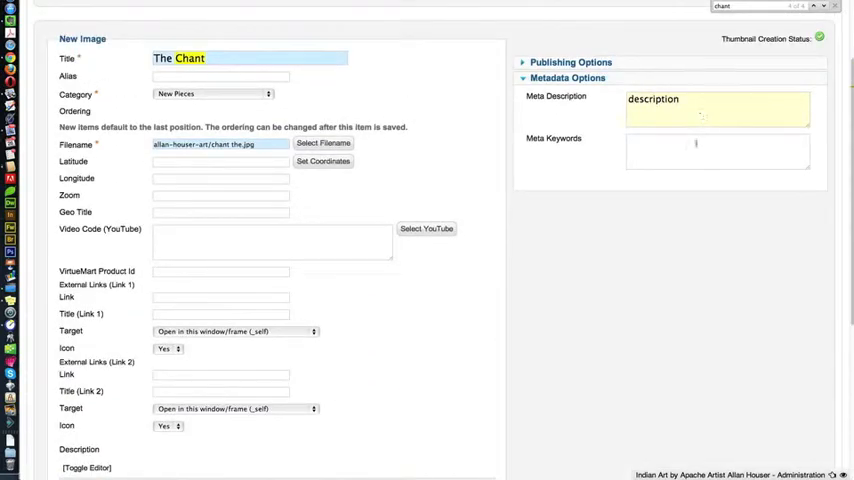
pyautogui.write('indian artt')
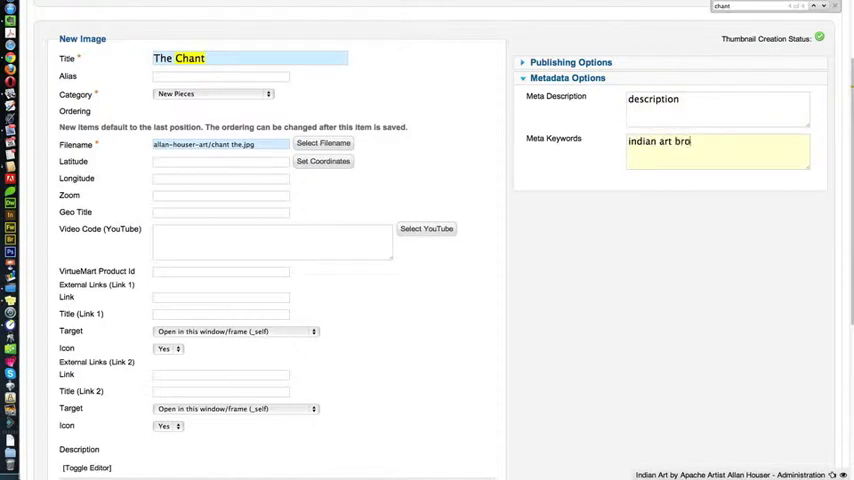
pyautogui.write('nze')
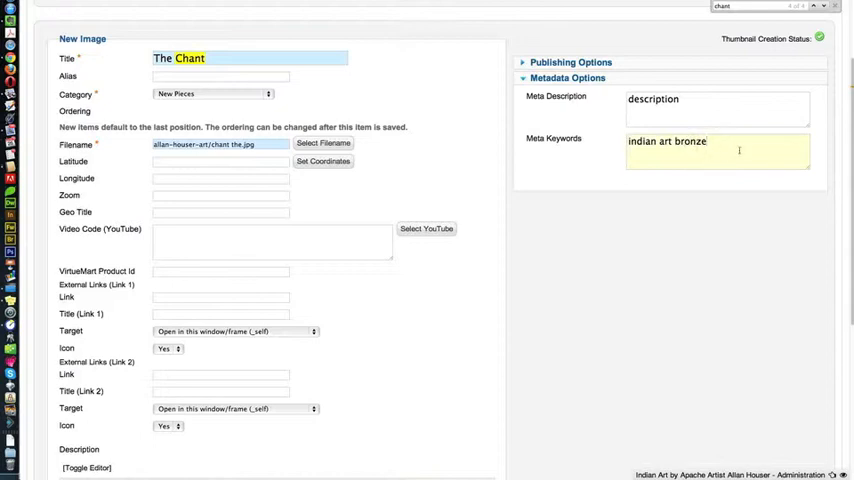
pyautogui.doubleClick(657, 141)
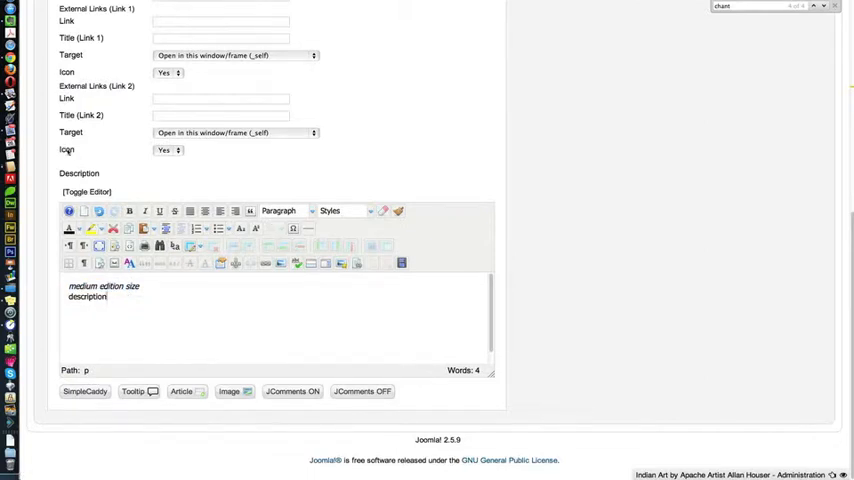
pyautogui.moveTo(147, 412)
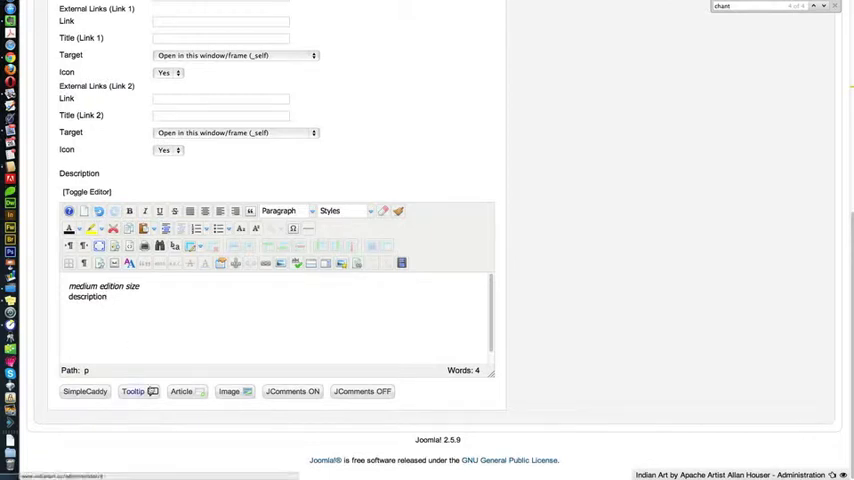
# Italicize 'medium edition size', add a 'description' line, and remove the pasted inquiry text.
pyautogui.click(149, 296)
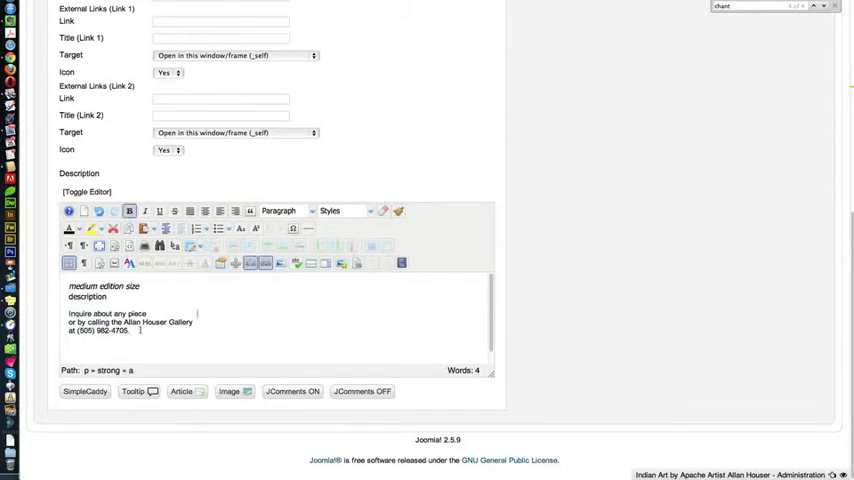
pyautogui.moveTo(68, 313); pyautogui.dragTo(128, 330)
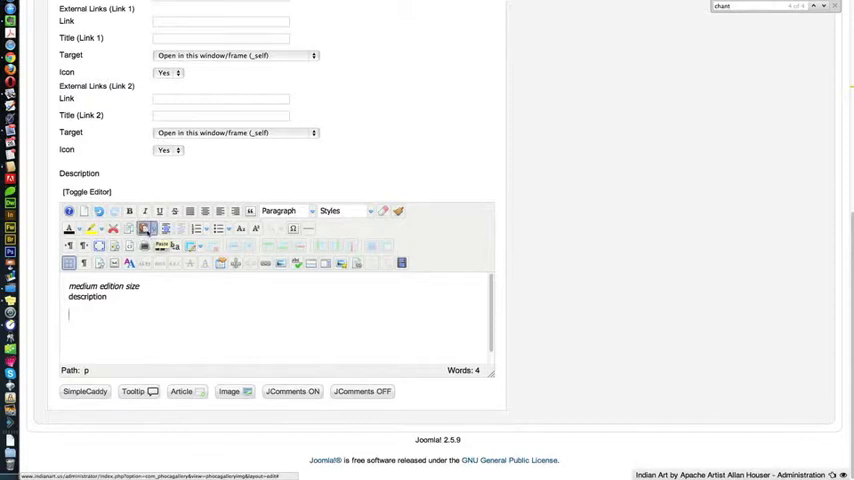
# Paste the inquiry sentence as plain text on the empty description line and select it.
pyautogui.click(146, 229)
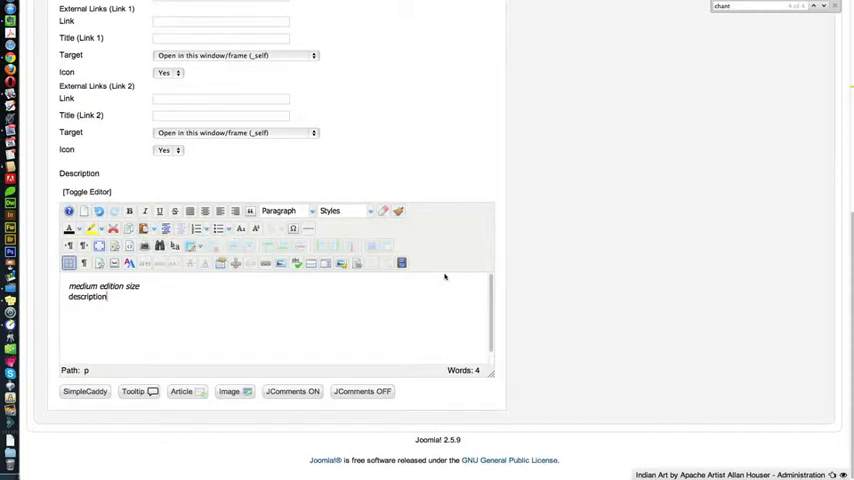
pyautogui.scroll(3)
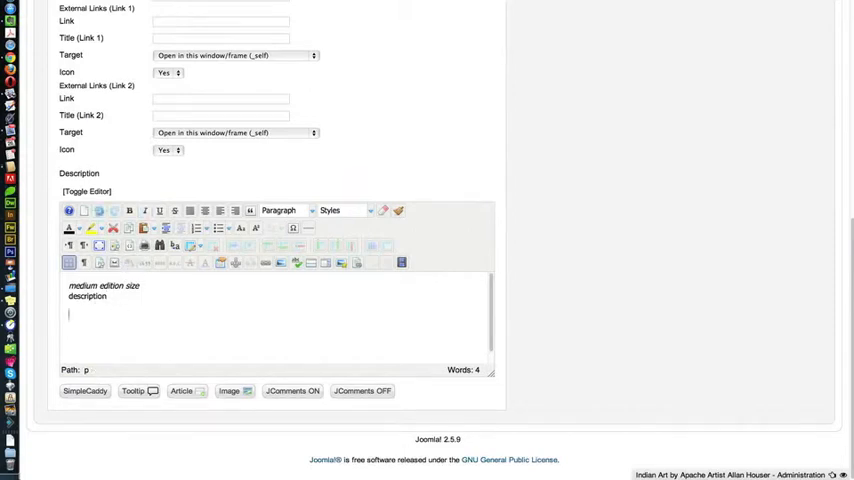
pyautogui.click(146, 228)
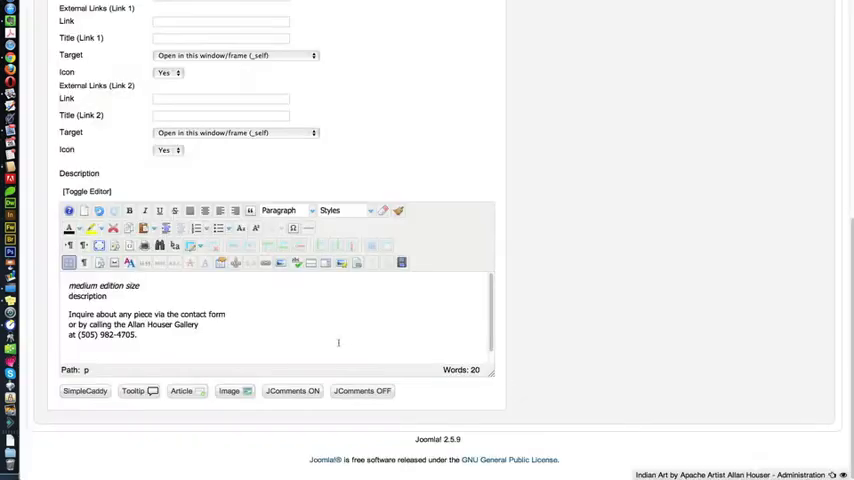
pyautogui.moveTo(68, 314); pyautogui.dragTo(137, 335)
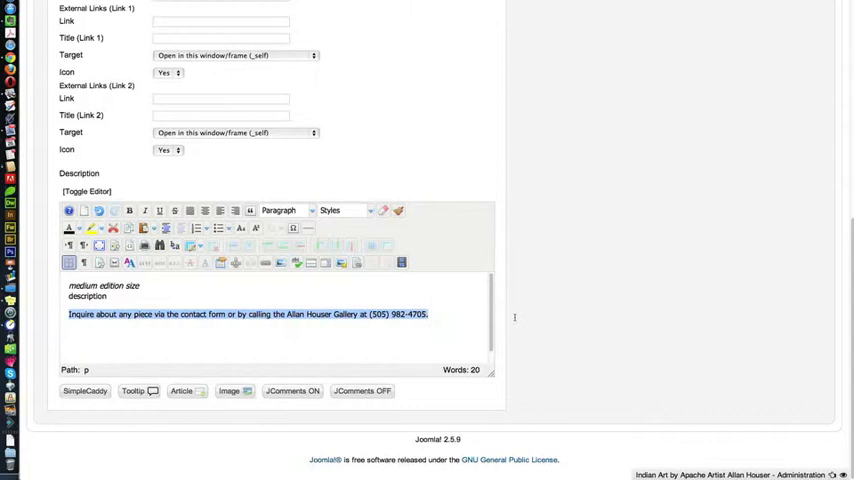
# Save The Chant, check its Metadata Options, and view it on the live site.
pyautogui.press('Delete')
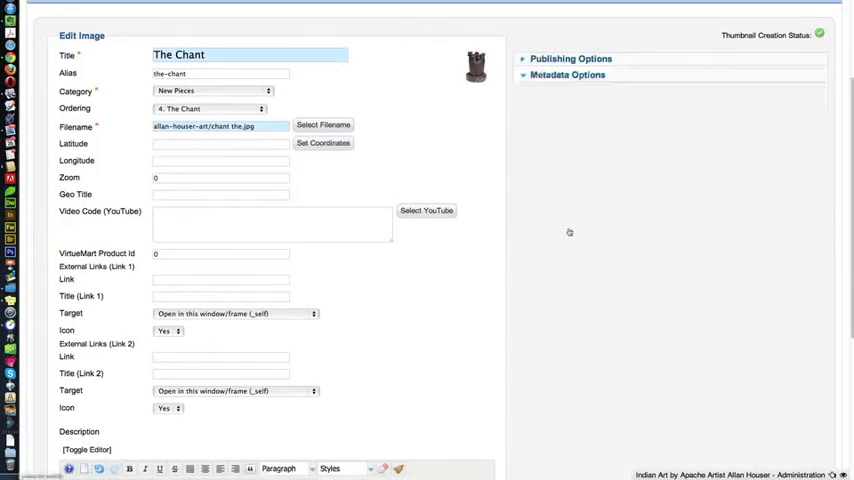
pyautogui.click(568, 74)
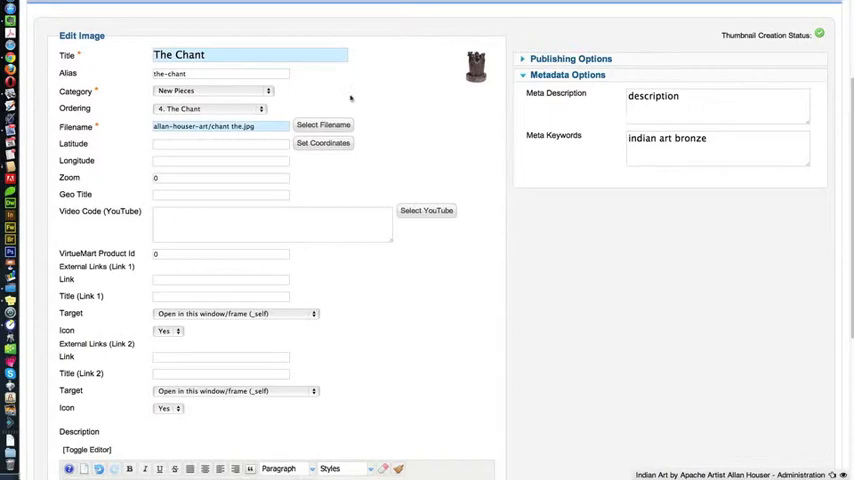
pyautogui.click(642, 85)
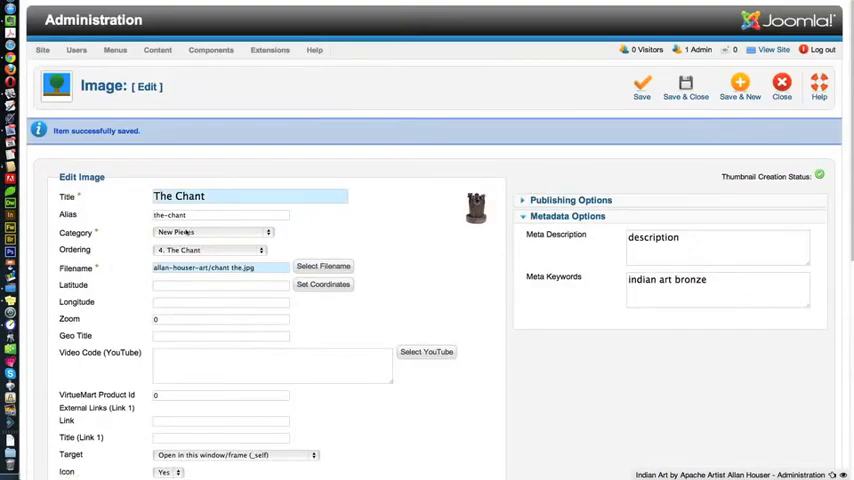
pyautogui.click(686, 85)
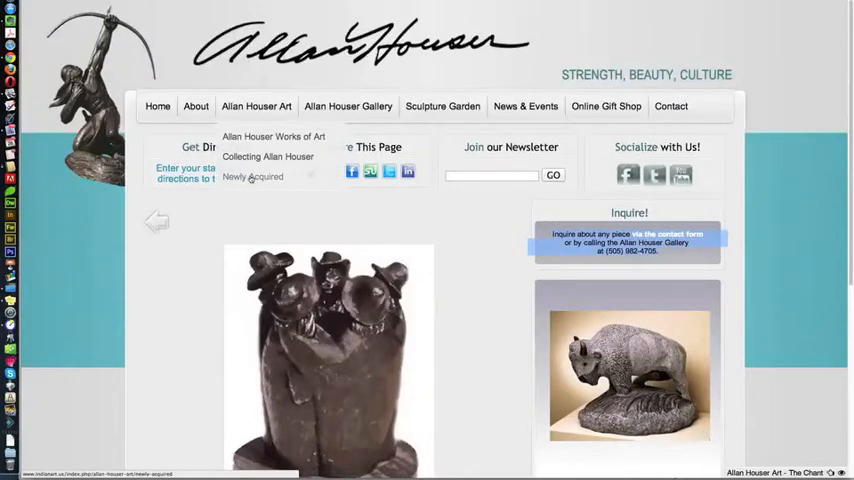
# View the Newly Acquired page and scroll down to The Chant's thumbnail.
pyautogui.click(253, 176)
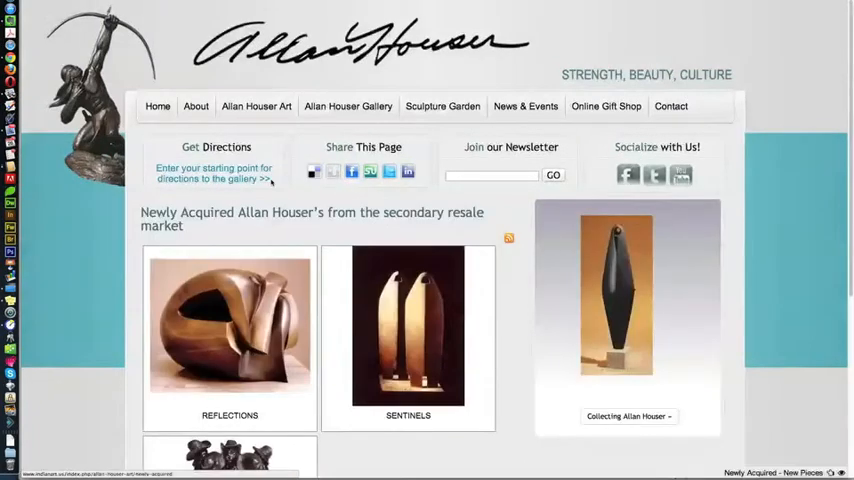
pyautogui.scroll(-3)
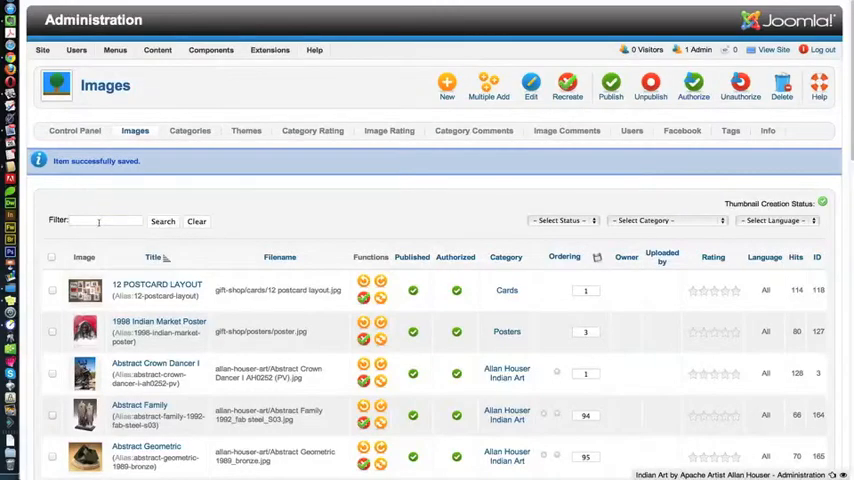
# Filter Images by 'chand' and delete both checked The Chant entries.
pyautogui.write('chand')
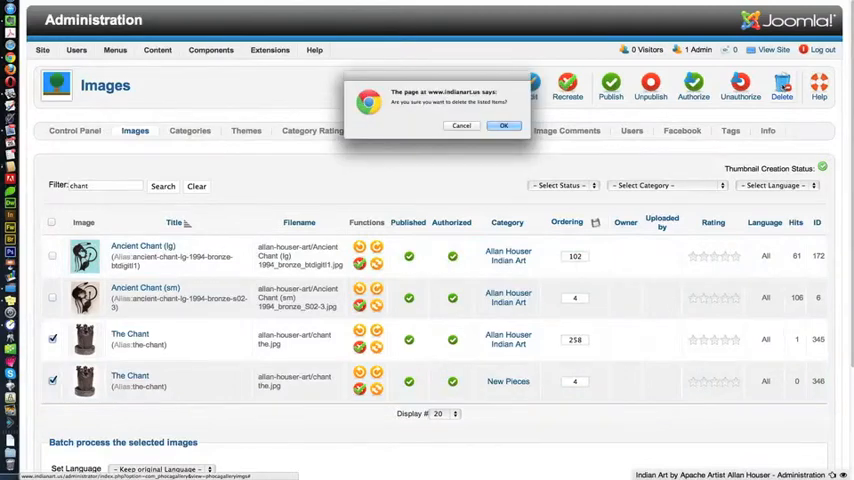
pyautogui.click(504, 125)
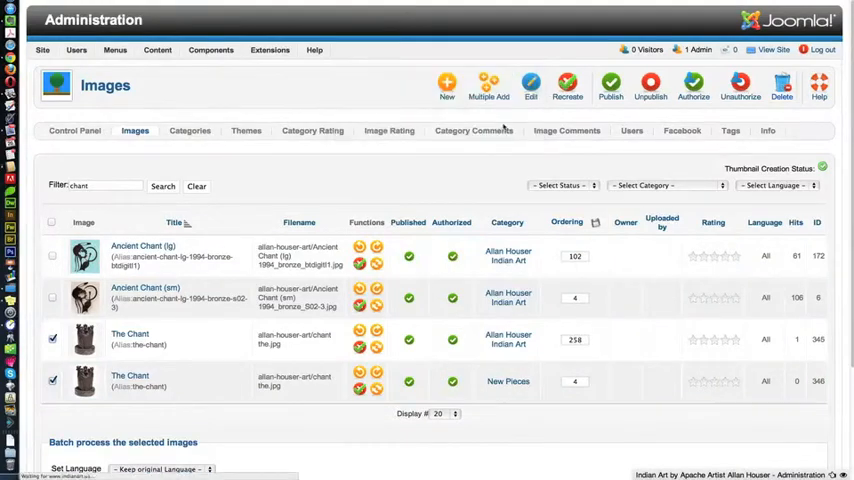
pyautogui.click(782, 85)
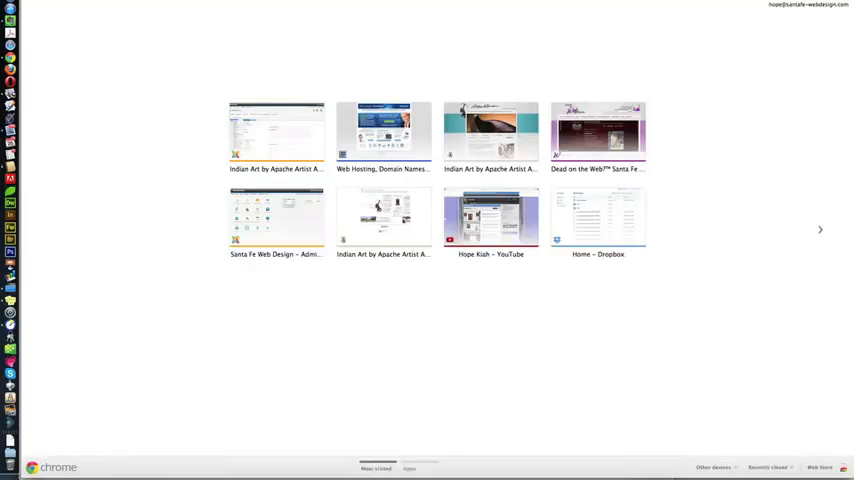
# Type 'your' into the new tab's address bar.
pyautogui.write('your')
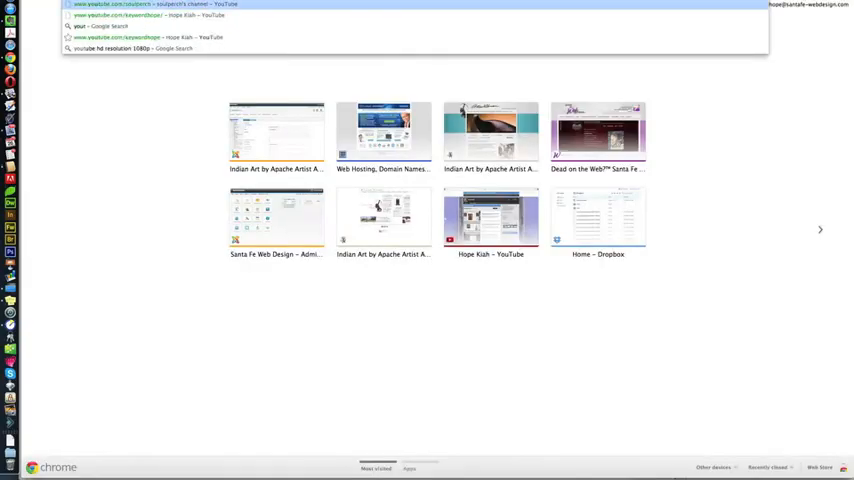